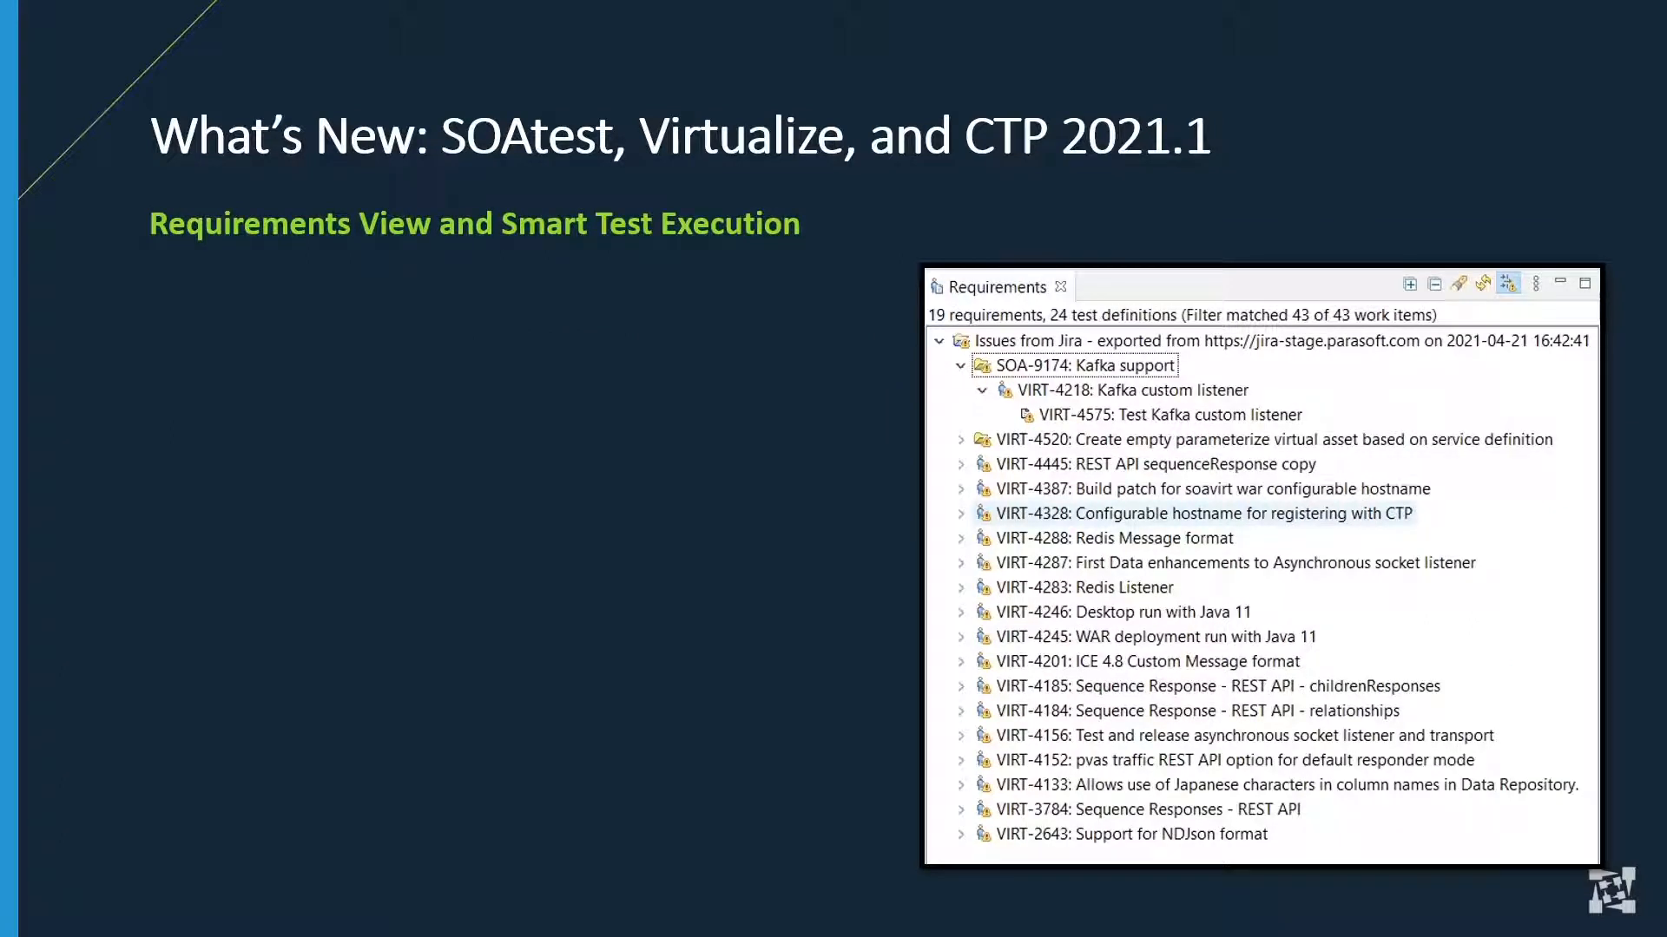
- Reveal the Requirements View and Smart Test Execution bullets on the slide
{"action": "key", "text": "right"}
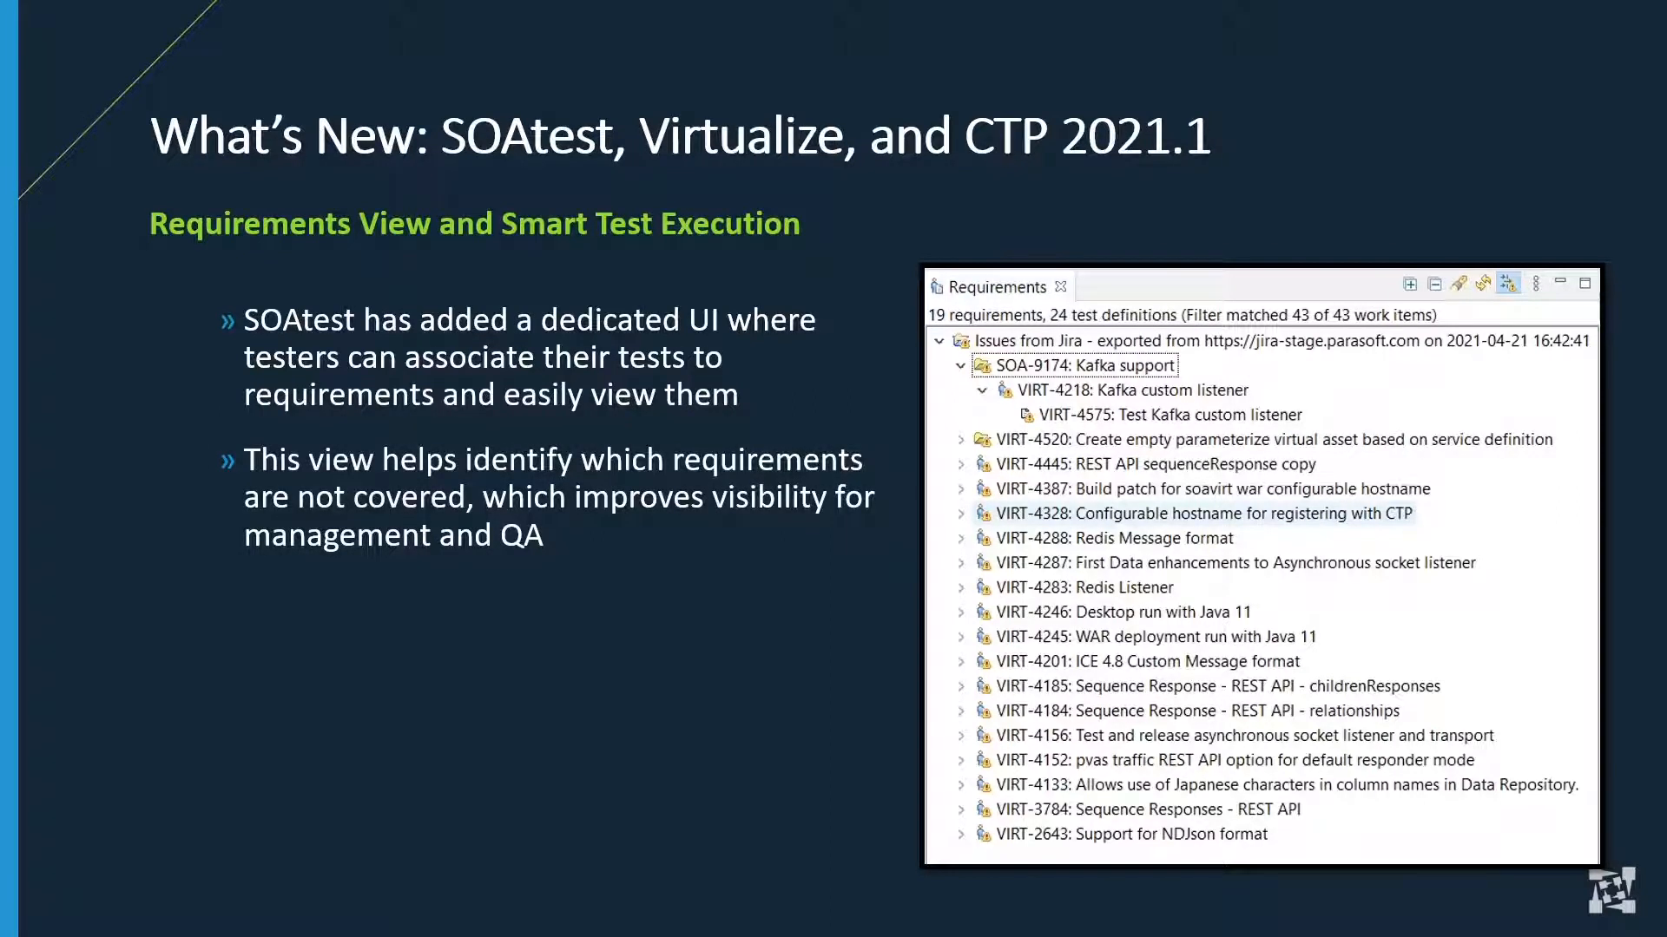
{"action": "key", "text": "right"}
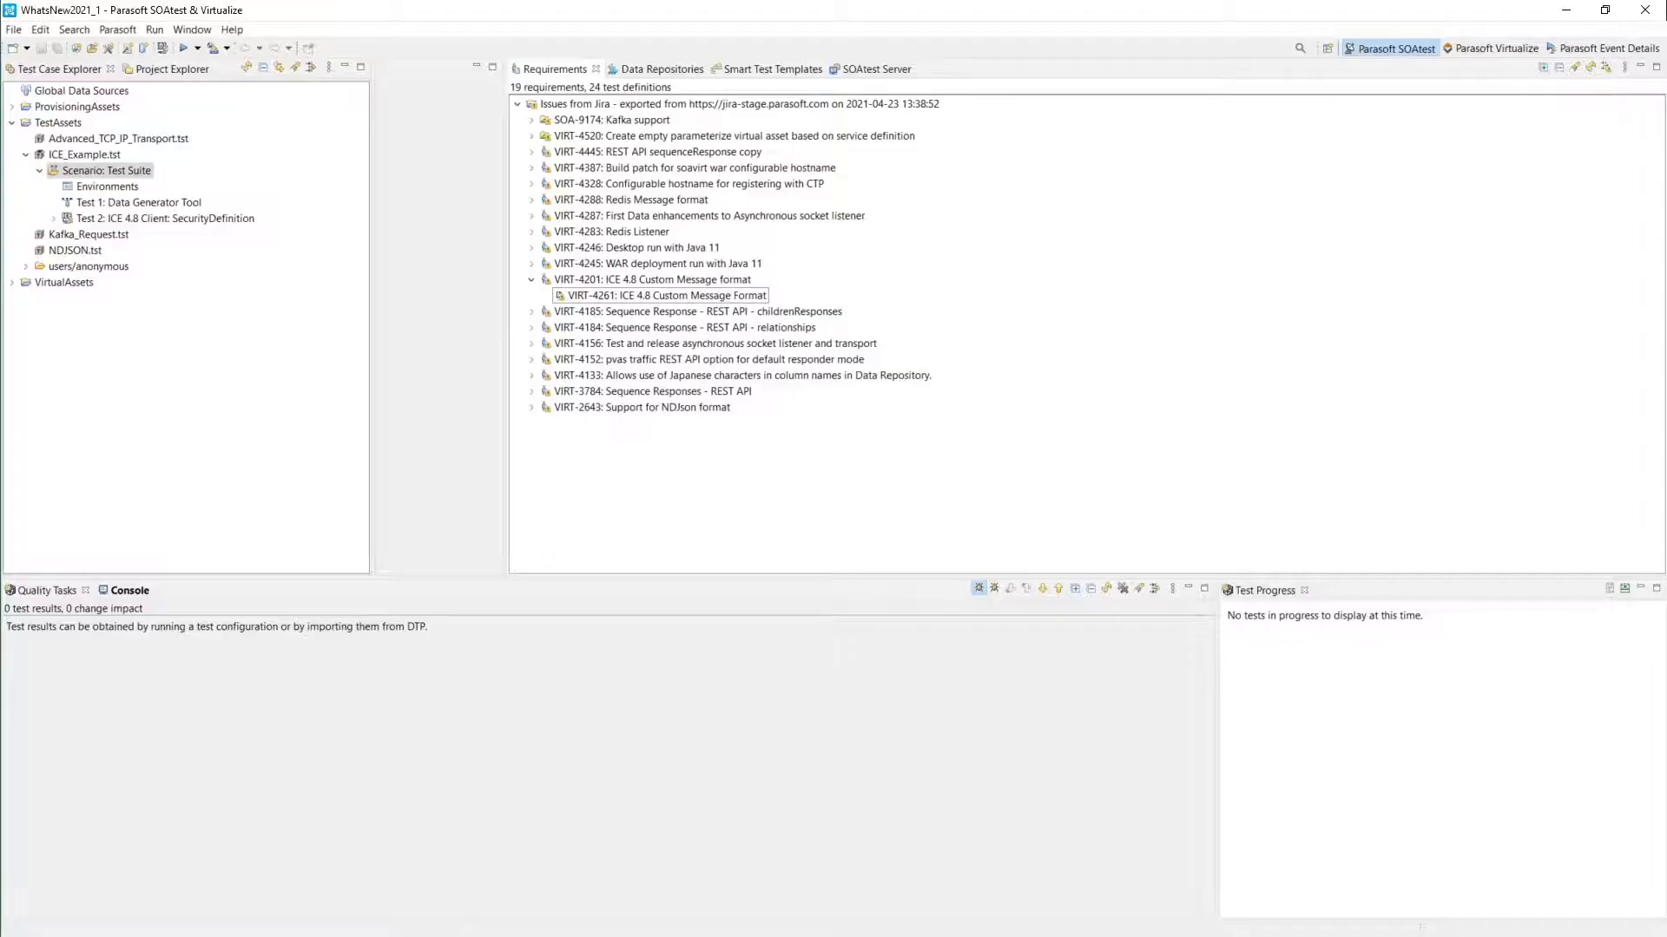
- Select requirement VIRT-4201 in the Requirements view for linking the ICE_Example.tst scenario
{"action": "left_click", "coordinate": [653, 278]}
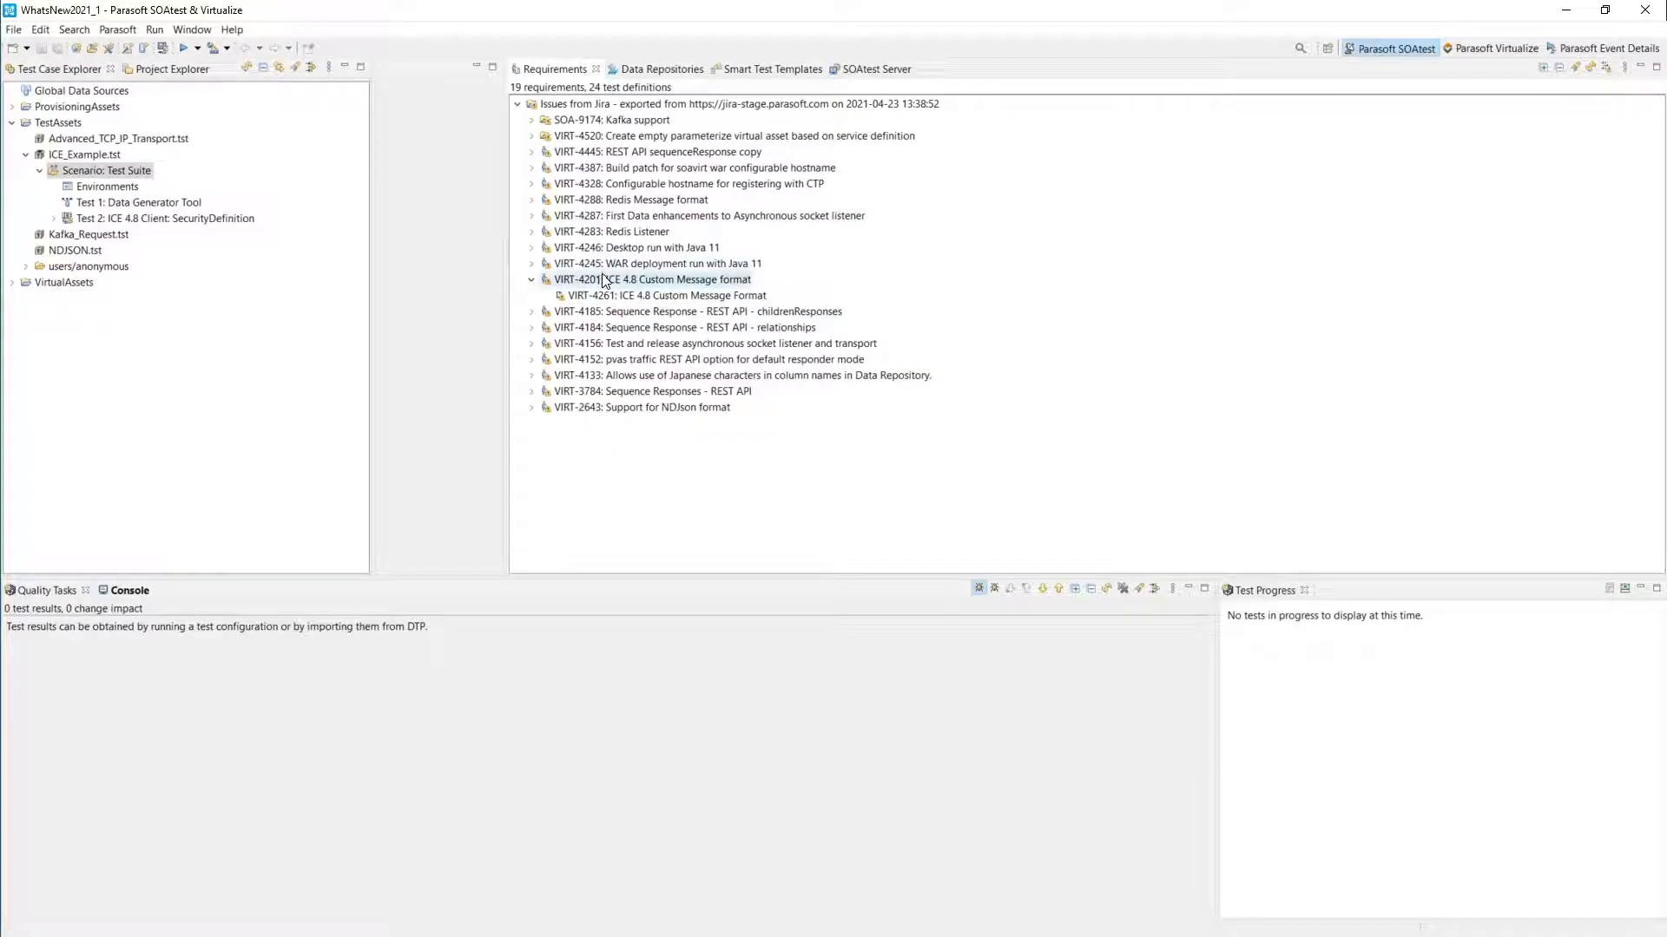
{"action": "left_click", "coordinate": [650, 279]}
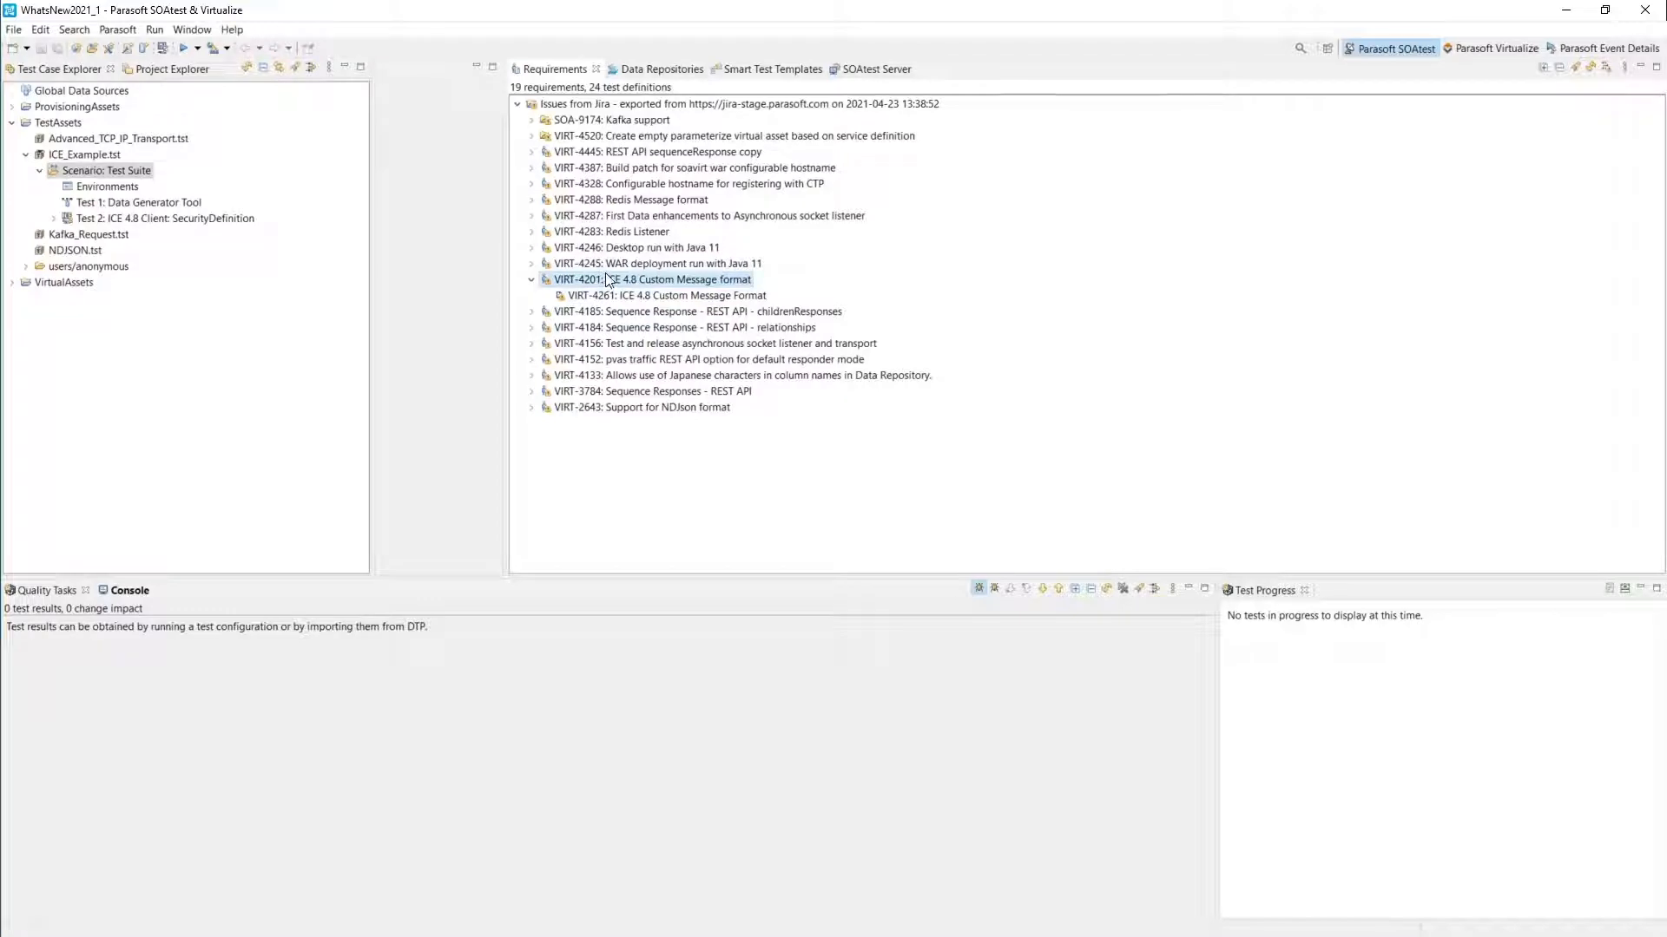
{"action": "left_click", "coordinate": [652, 278]}
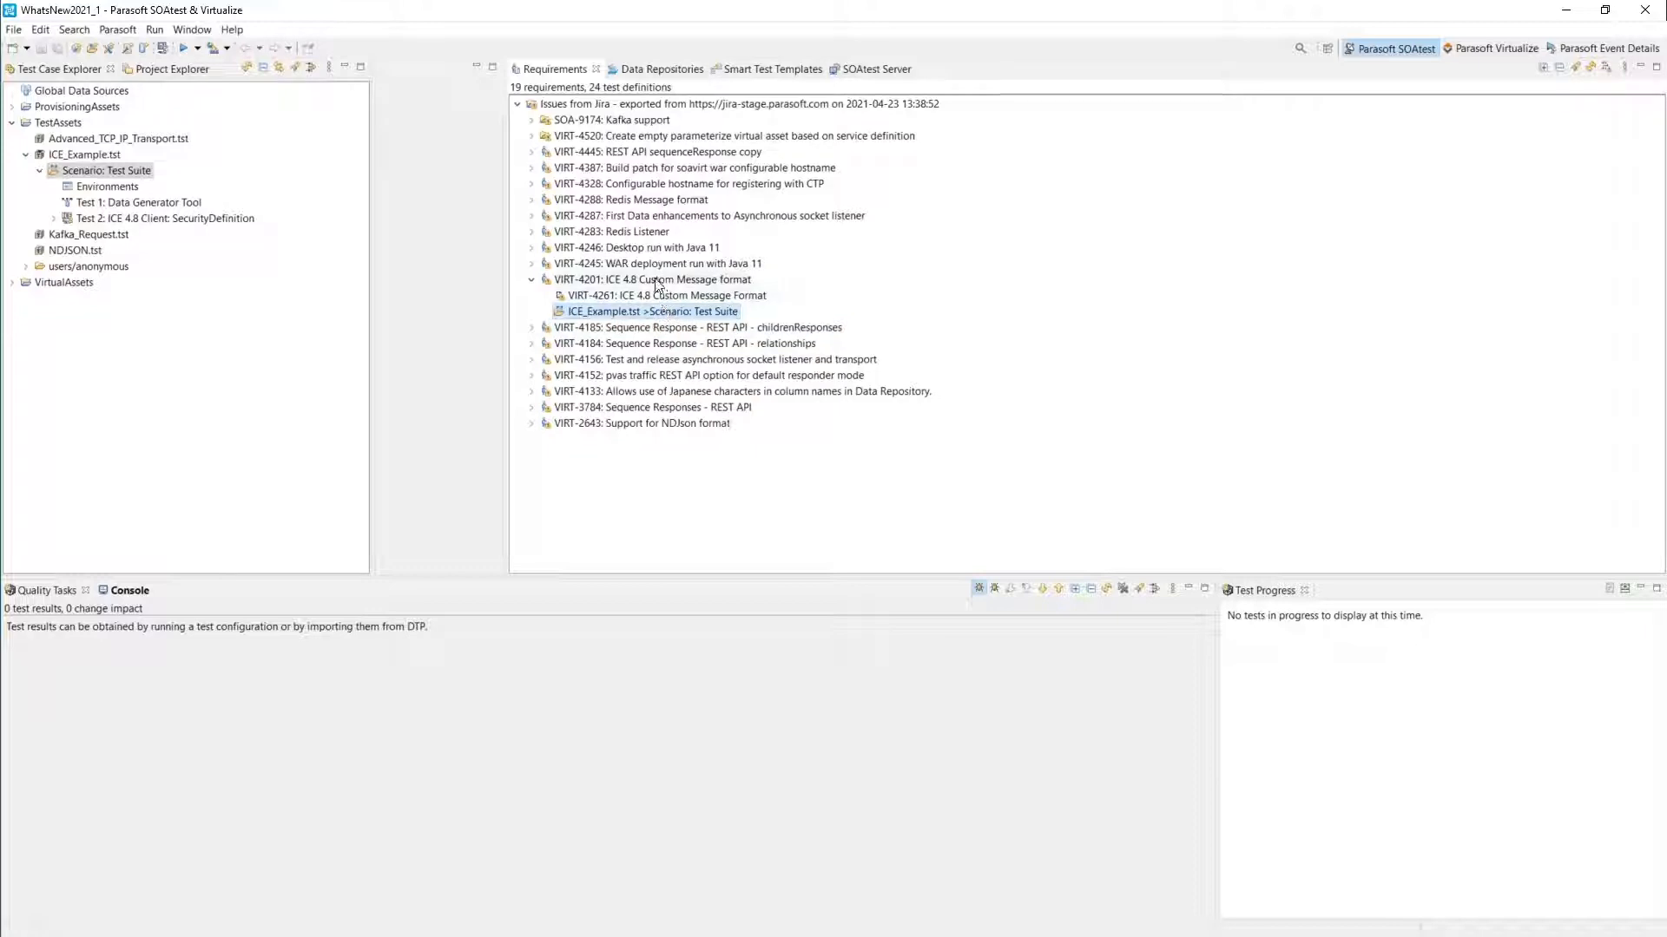
{"action": "mouse_move", "coordinate": [479, 232]}
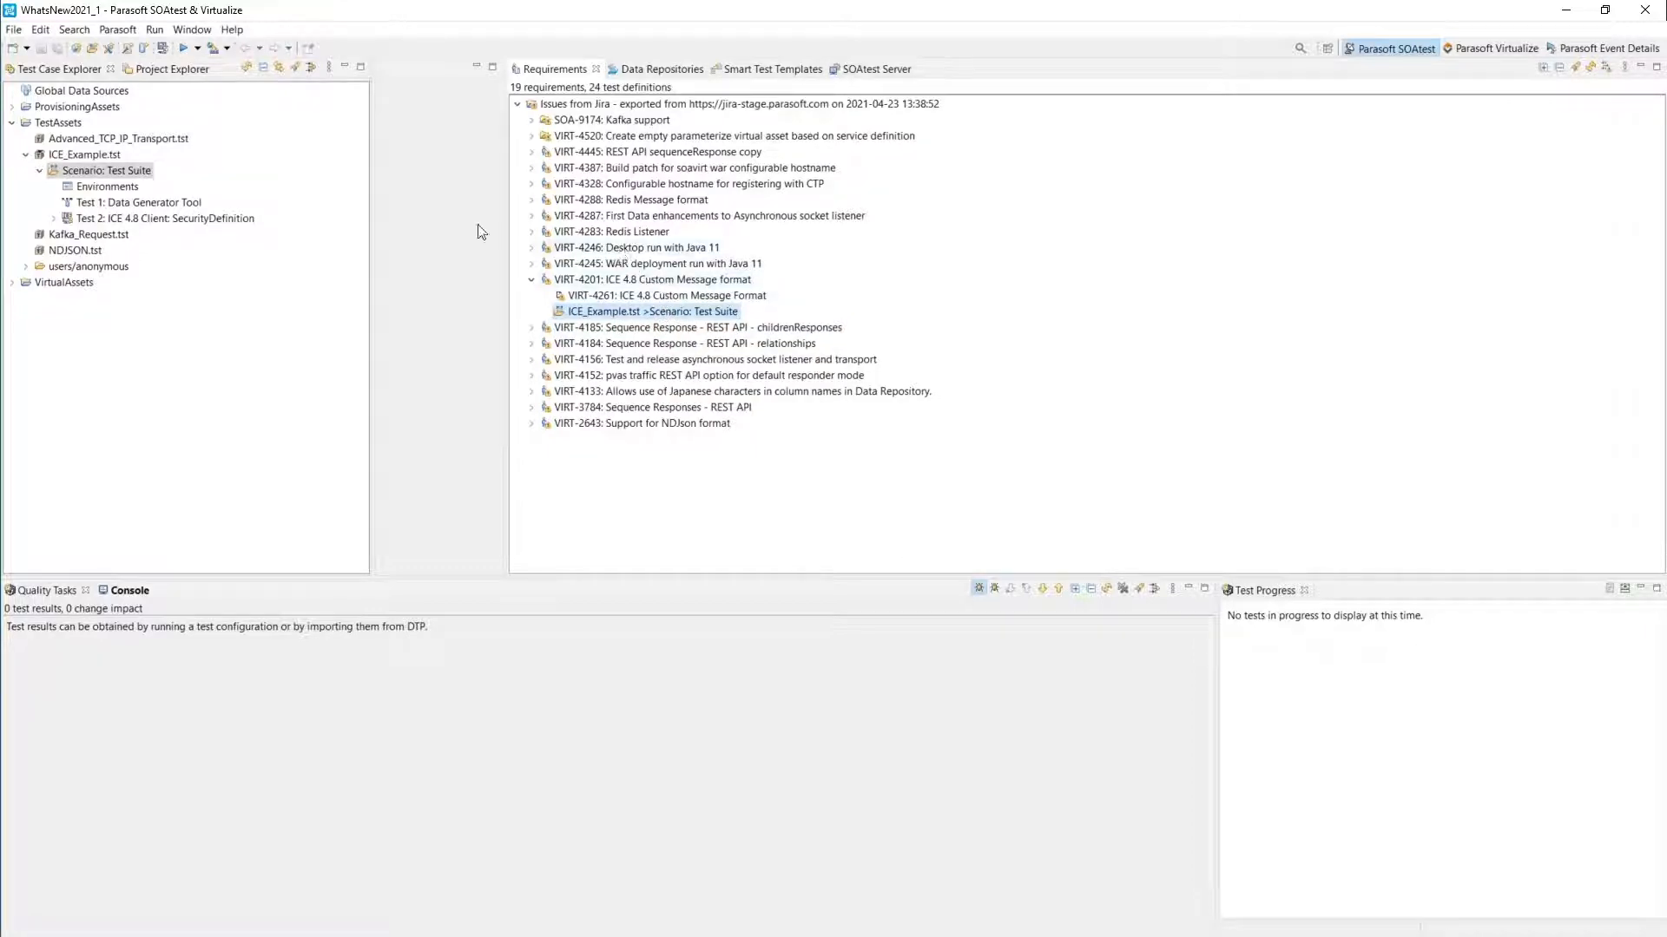
{"action": "mouse_move", "coordinate": [650, 326]}
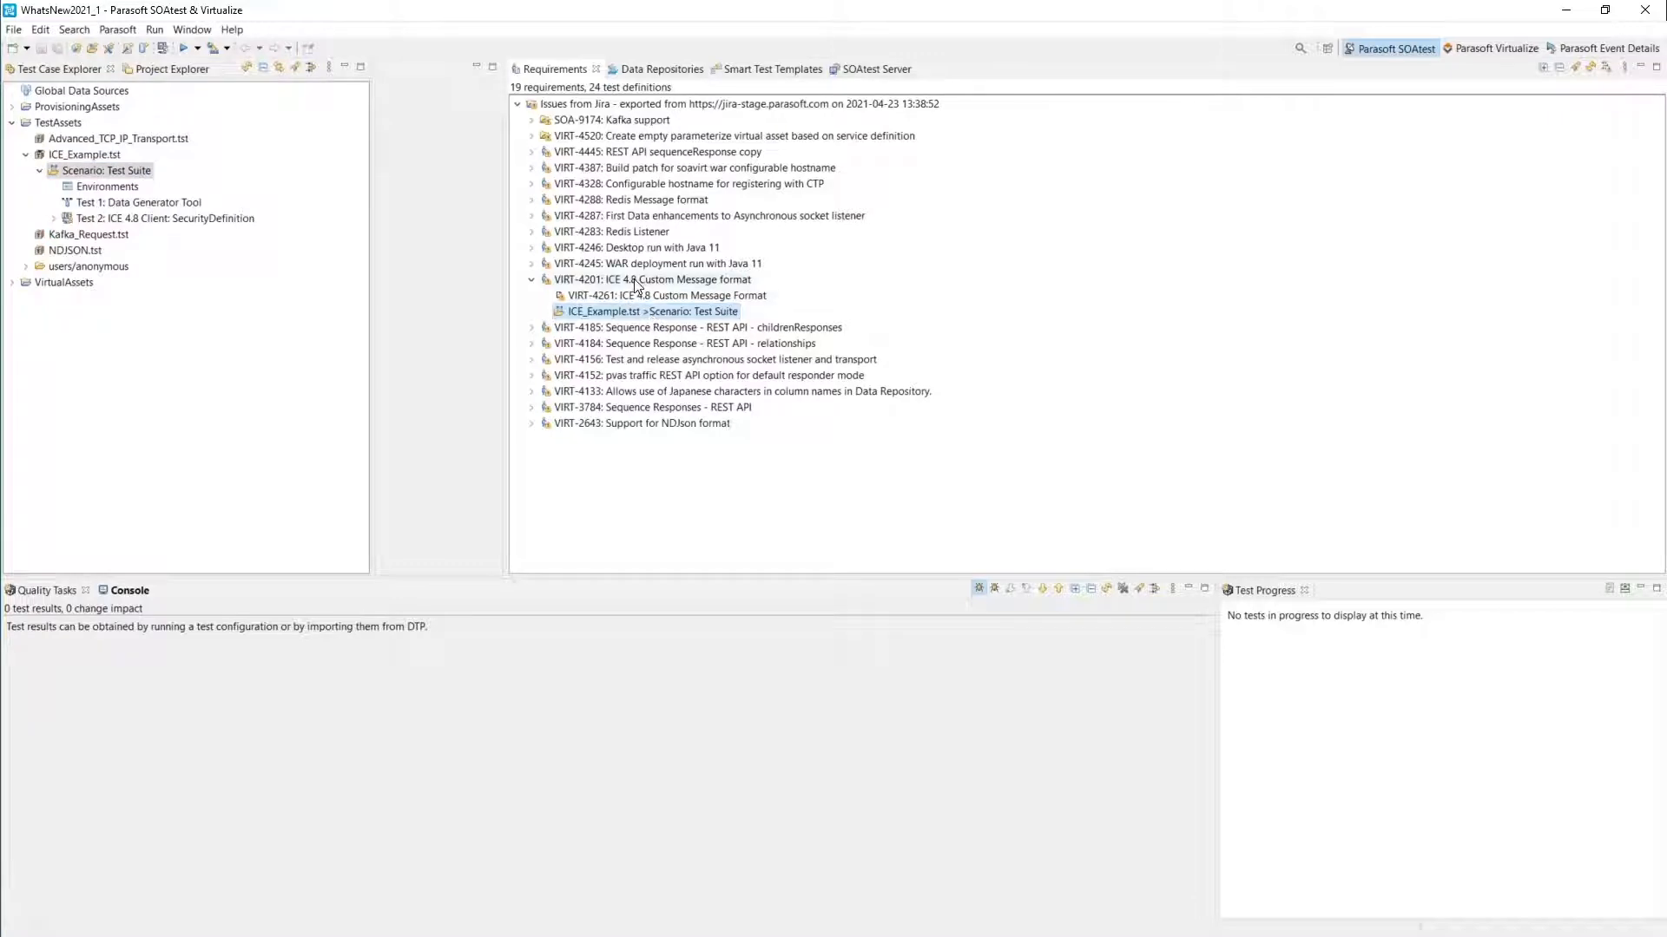
{"action": "mouse_move", "coordinate": [635, 287]}
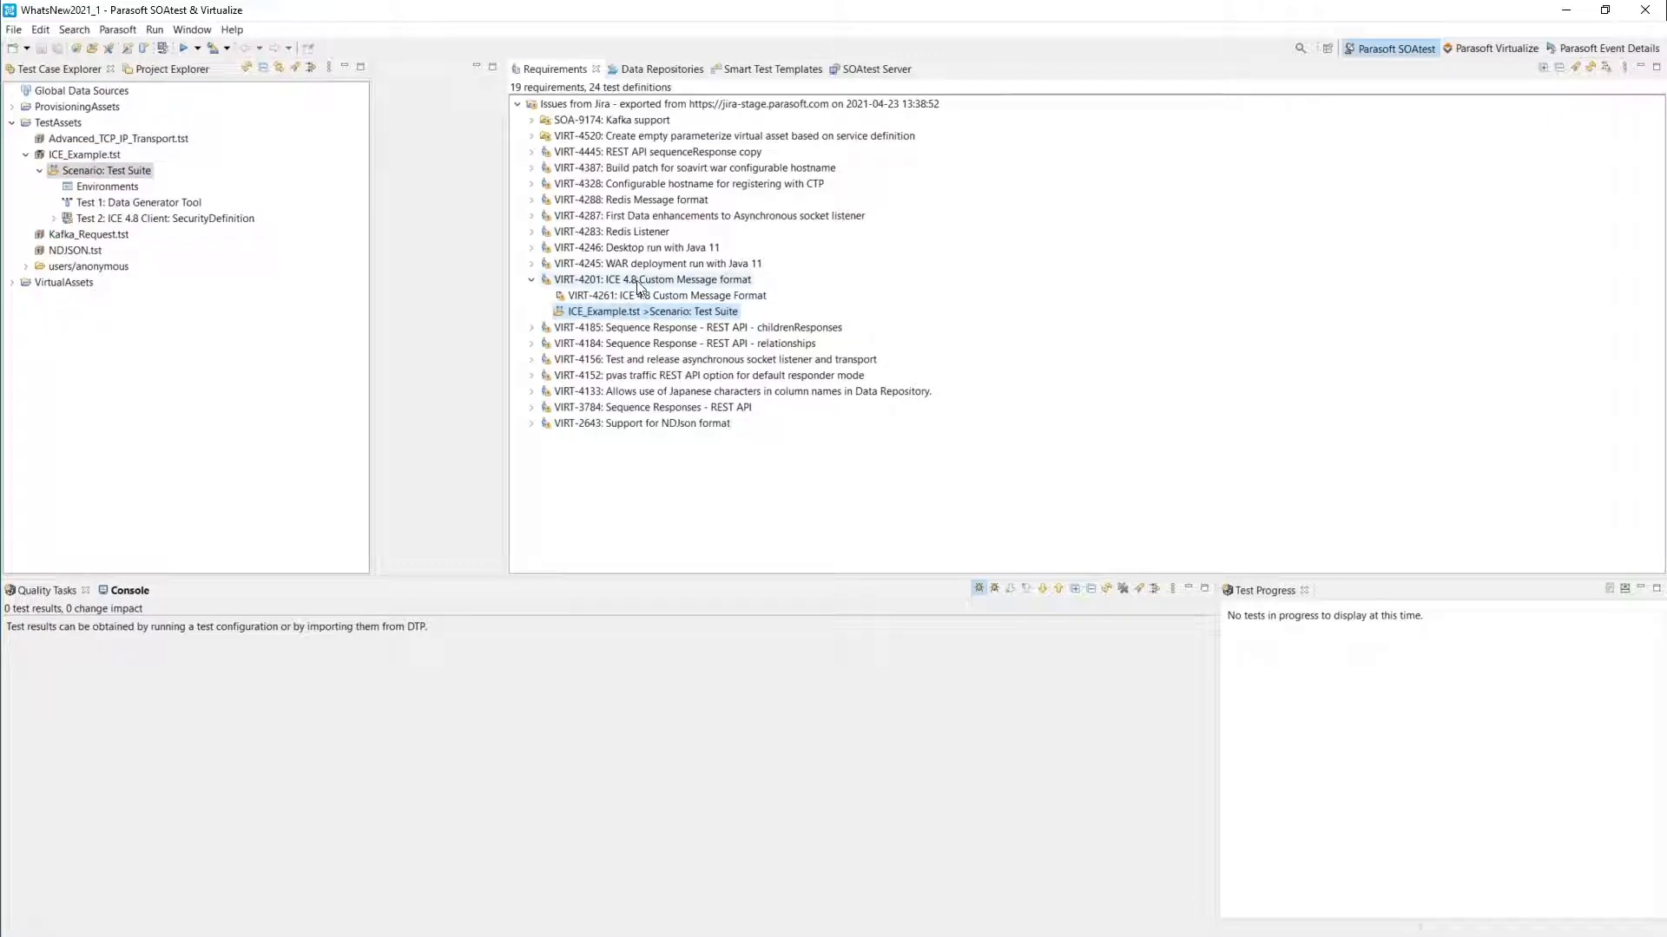
- Run VIRT-4201's linked tests via Test Using 'Example Configuration'
{"action": "left_click", "coordinate": [652, 279]}
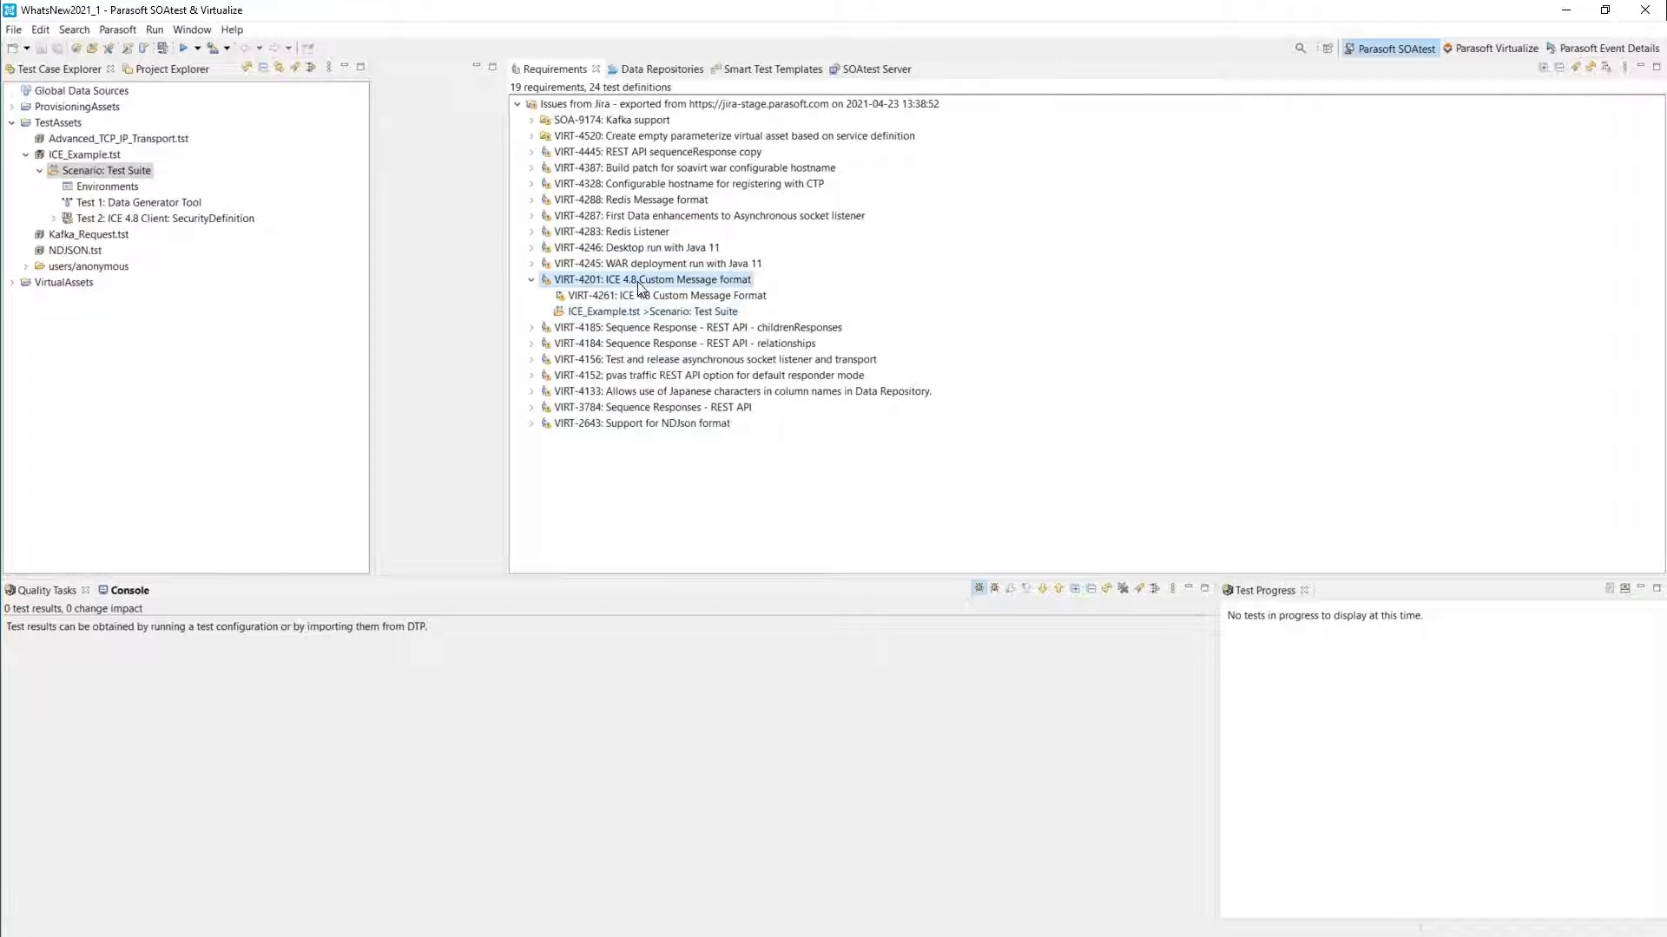
{"action": "right_click", "coordinate": [652, 278]}
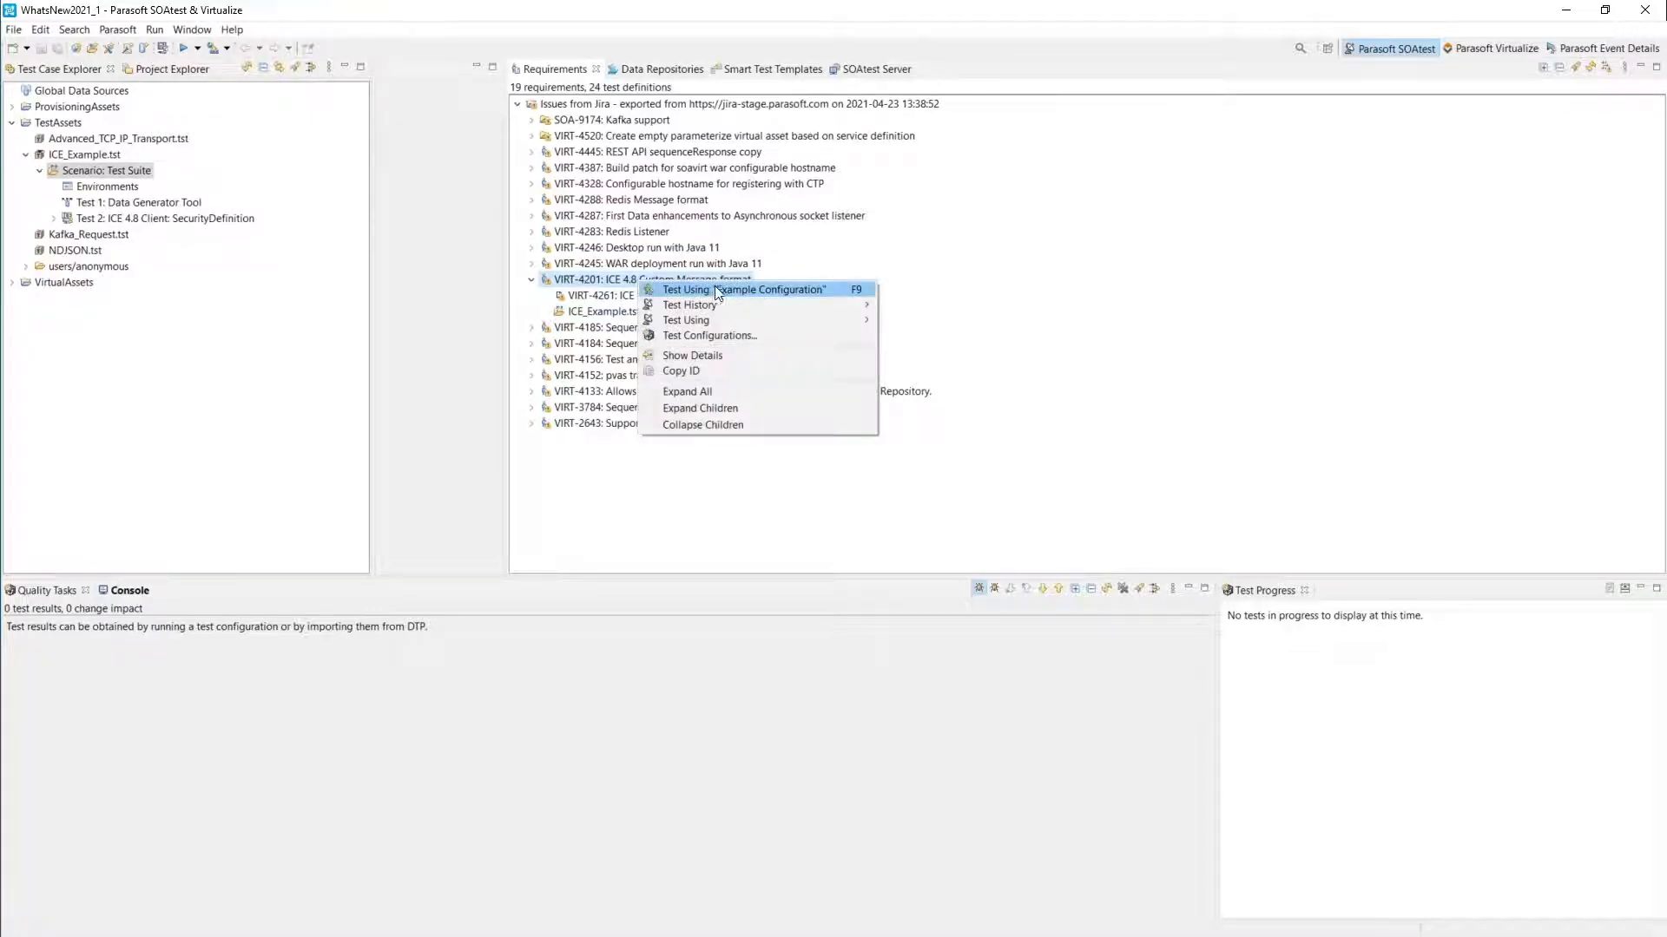
{"action": "left_click", "coordinate": [744, 289]}
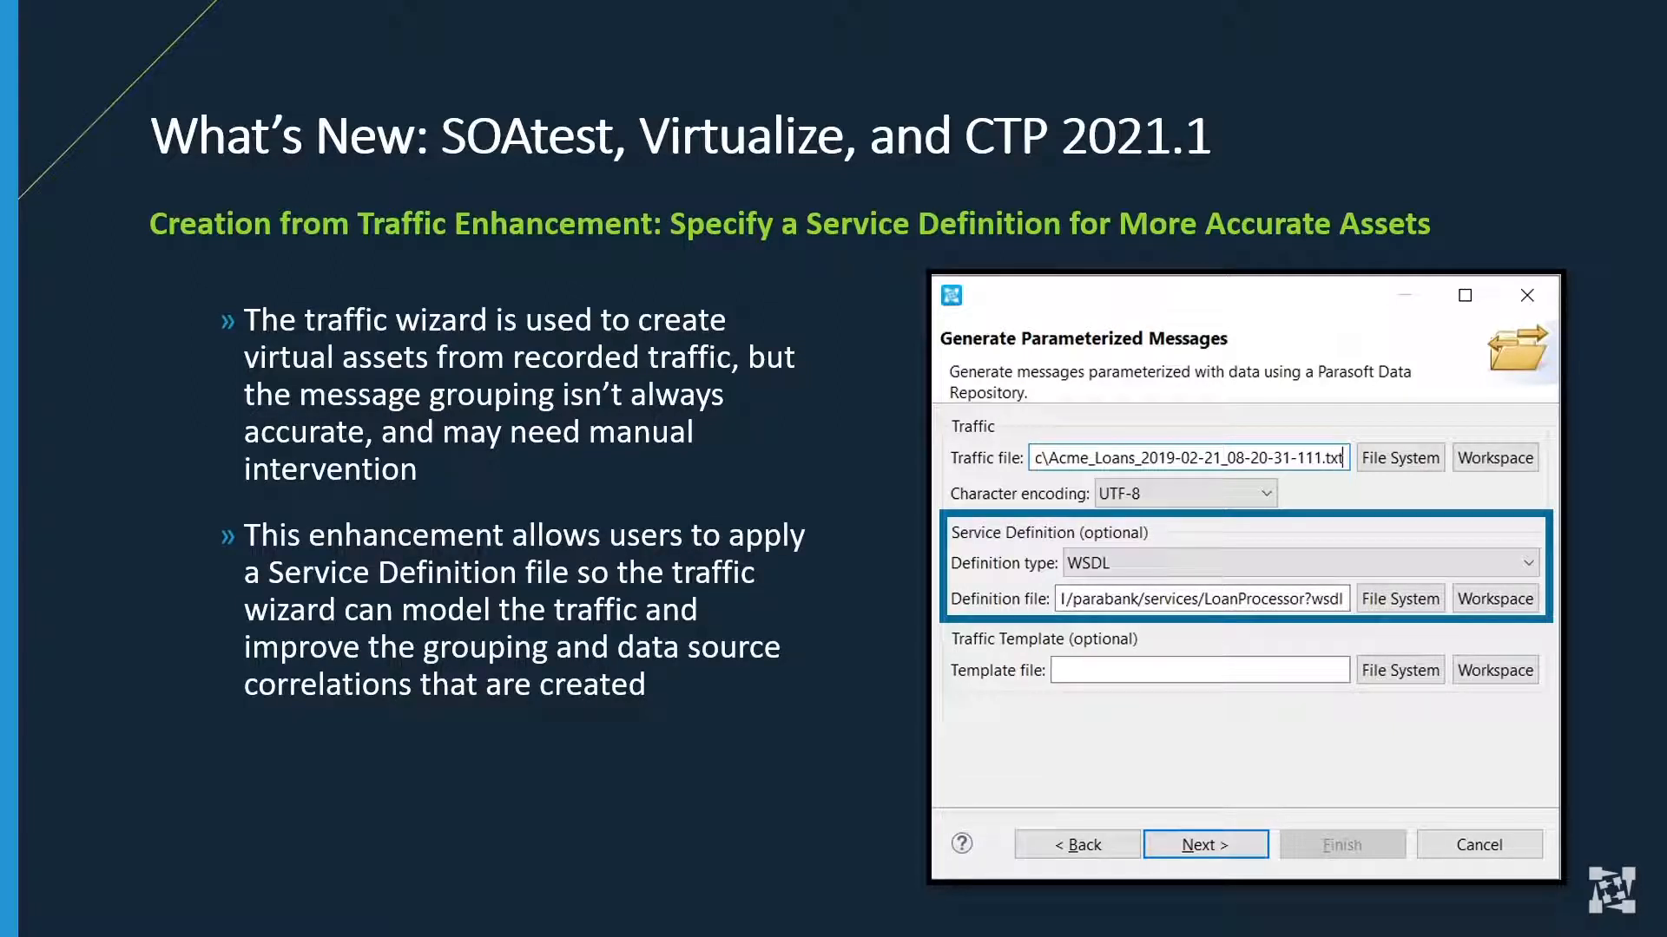
- Advance to the virtual asset message grouping comparison slide
{"action": "key", "text": "right"}
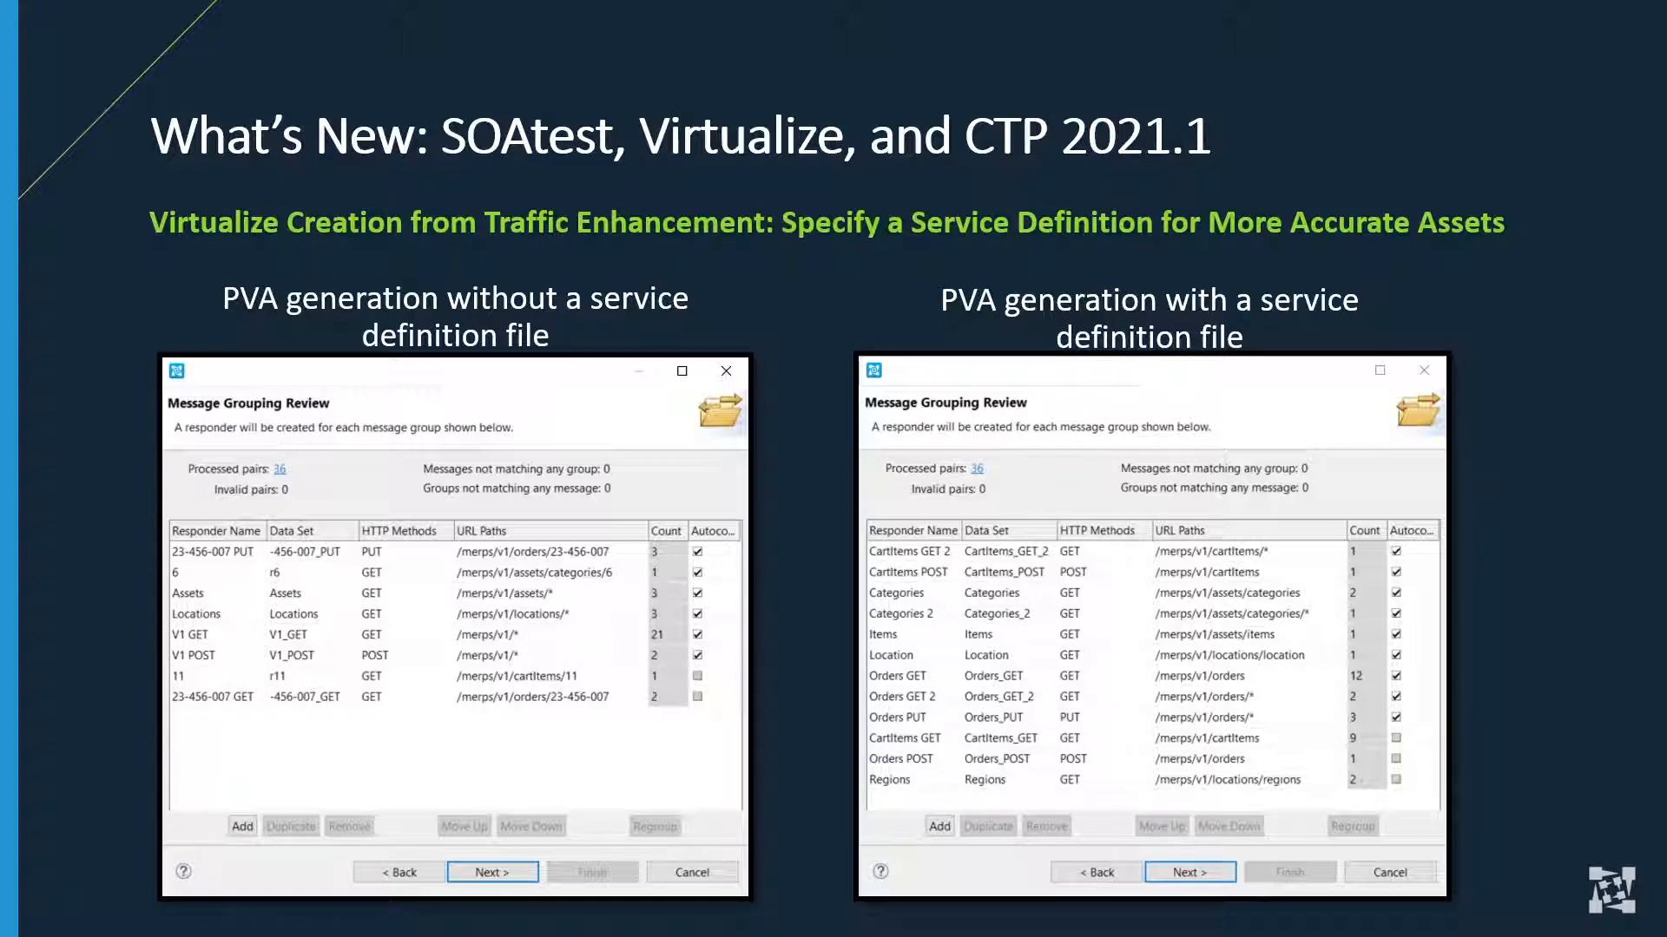
- Move past the service definition comparison slide toward the CTP Weekdays.pva demo
{"action": "key", "text": "Right"}
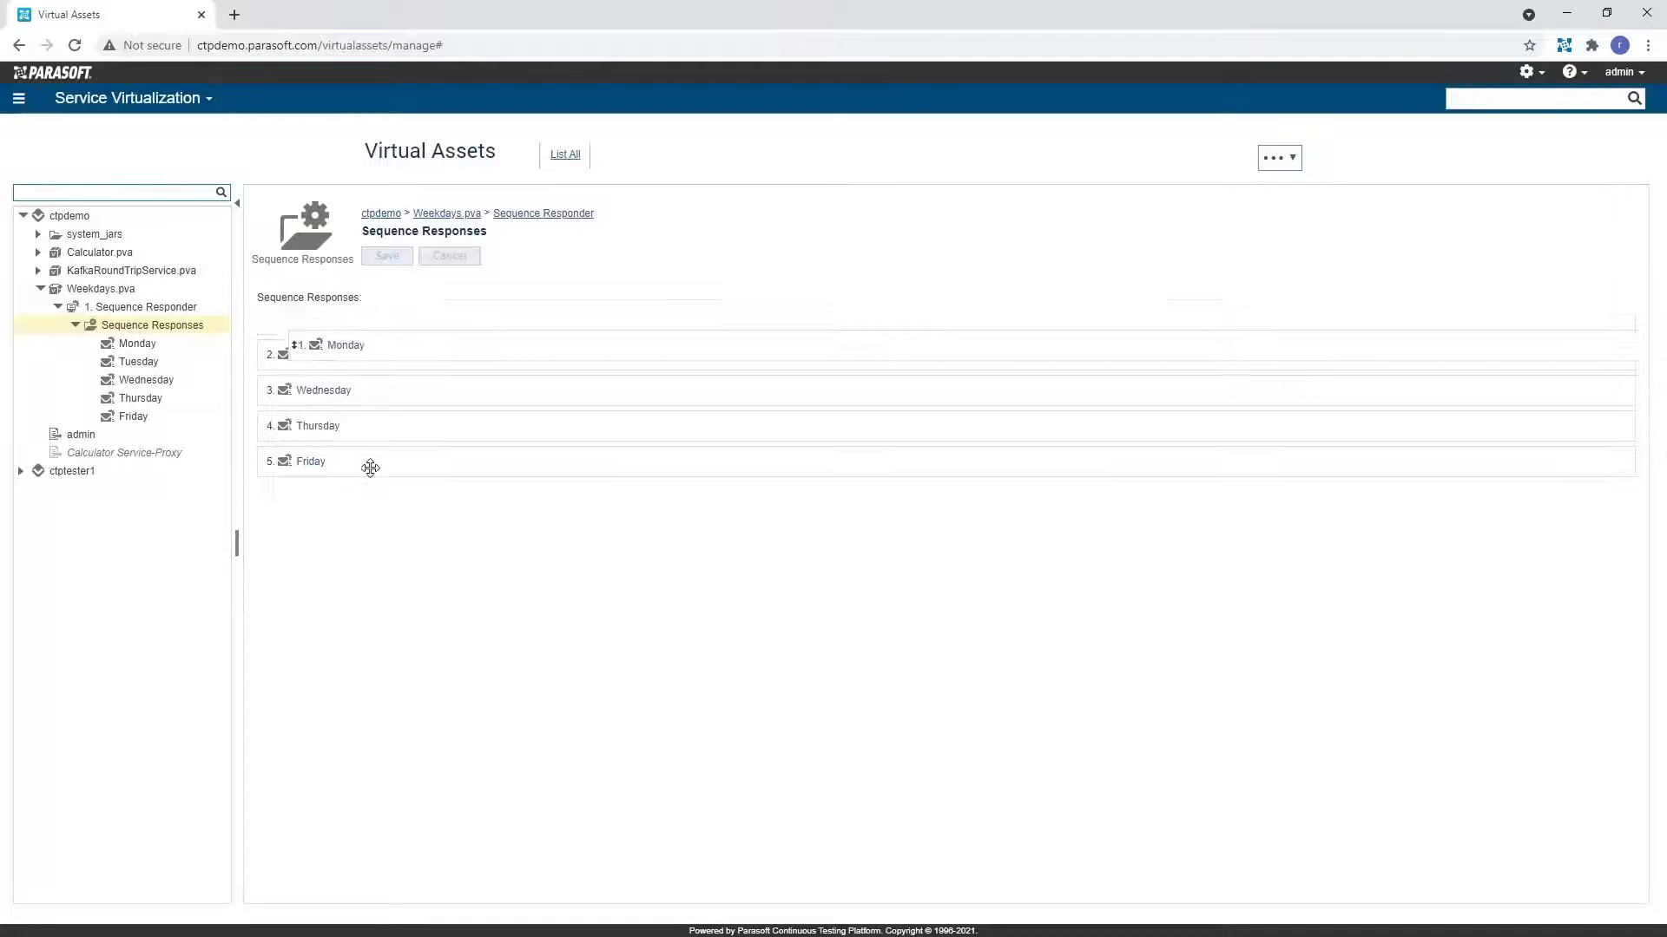
{"action": "mouse_move", "coordinate": [1278, 157]}
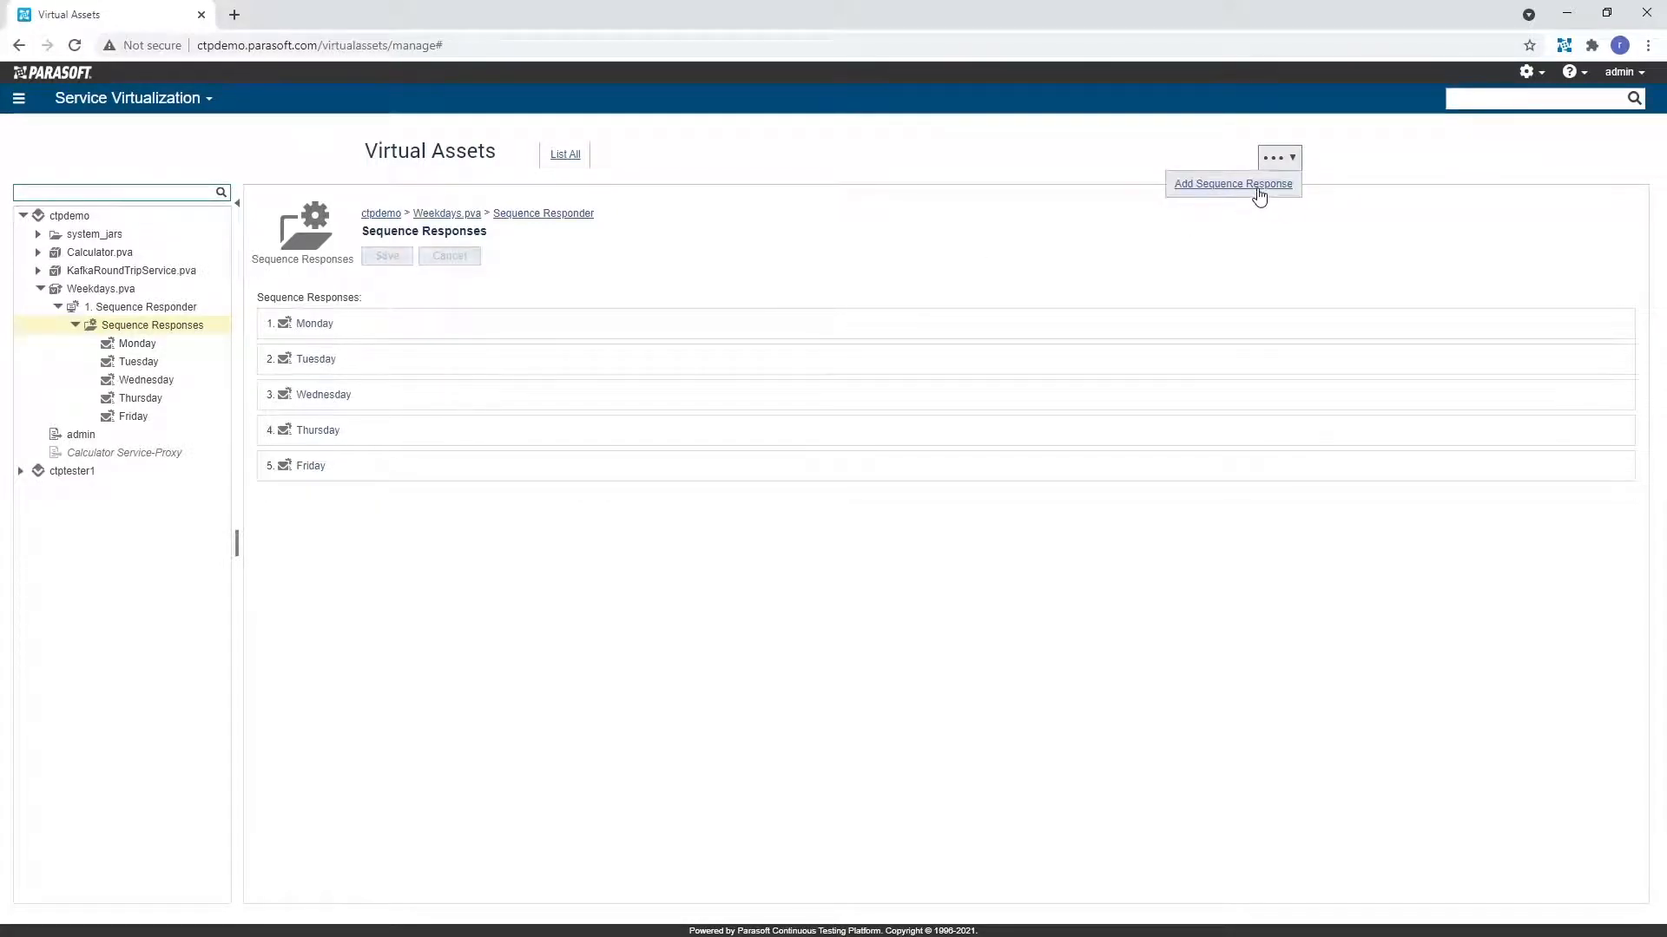
- Edit the Friday sequence response's JSON name to read Friday Yay and save it
{"action": "left_click", "coordinate": [136, 343]}
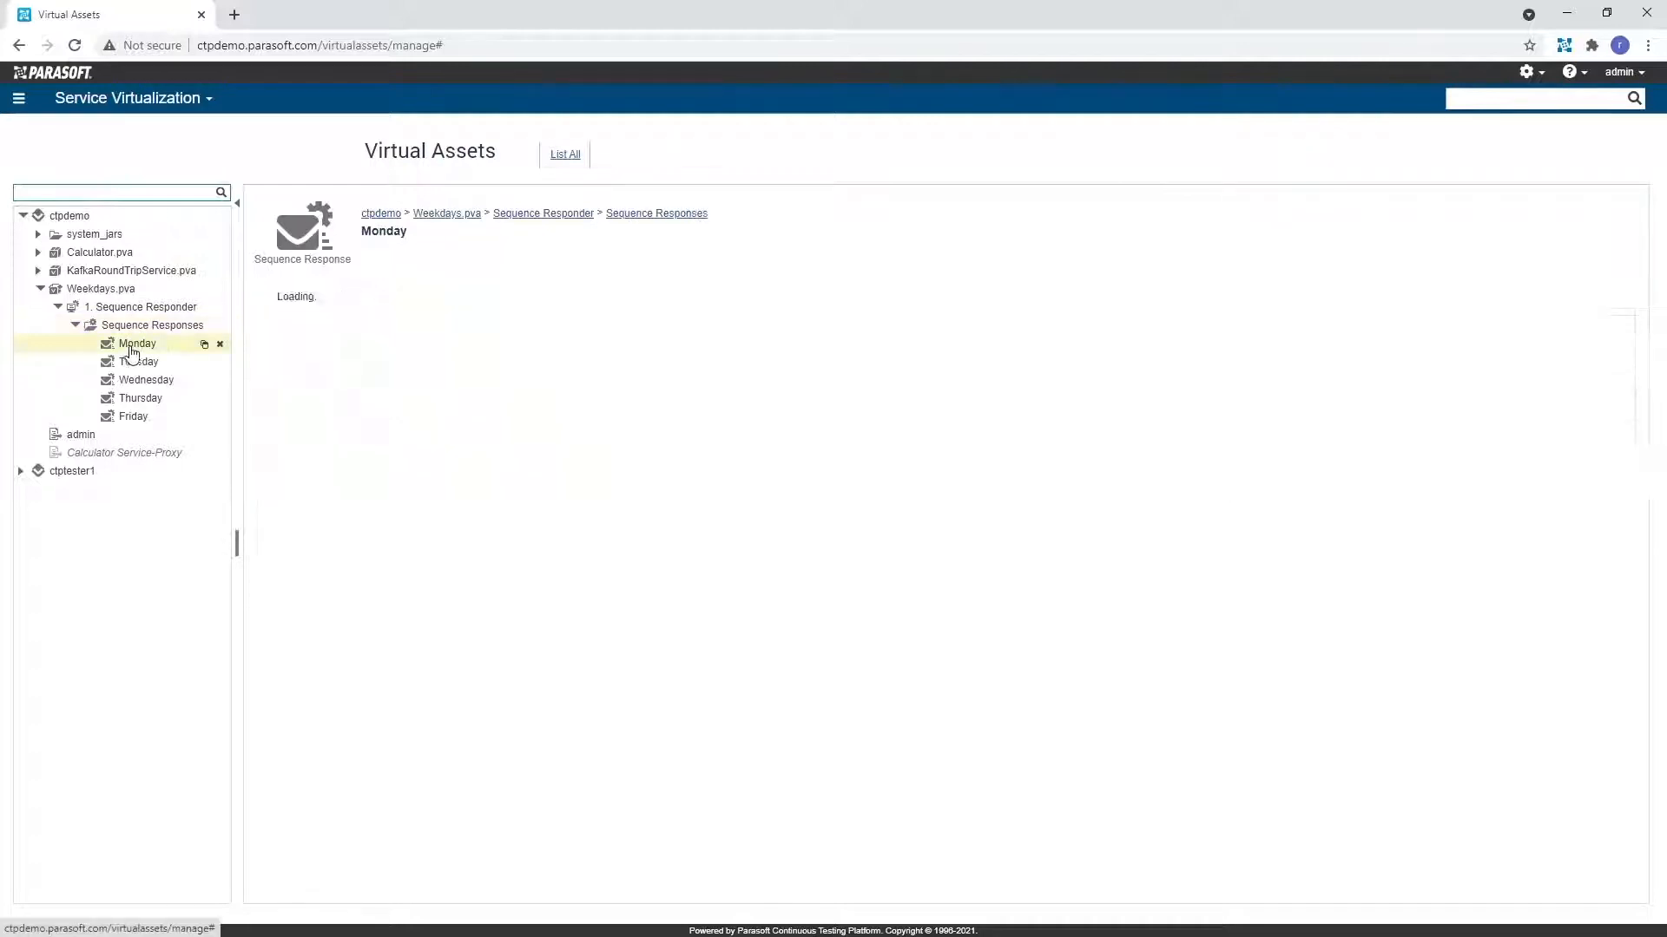
{"action": "left_click", "coordinate": [132, 416]}
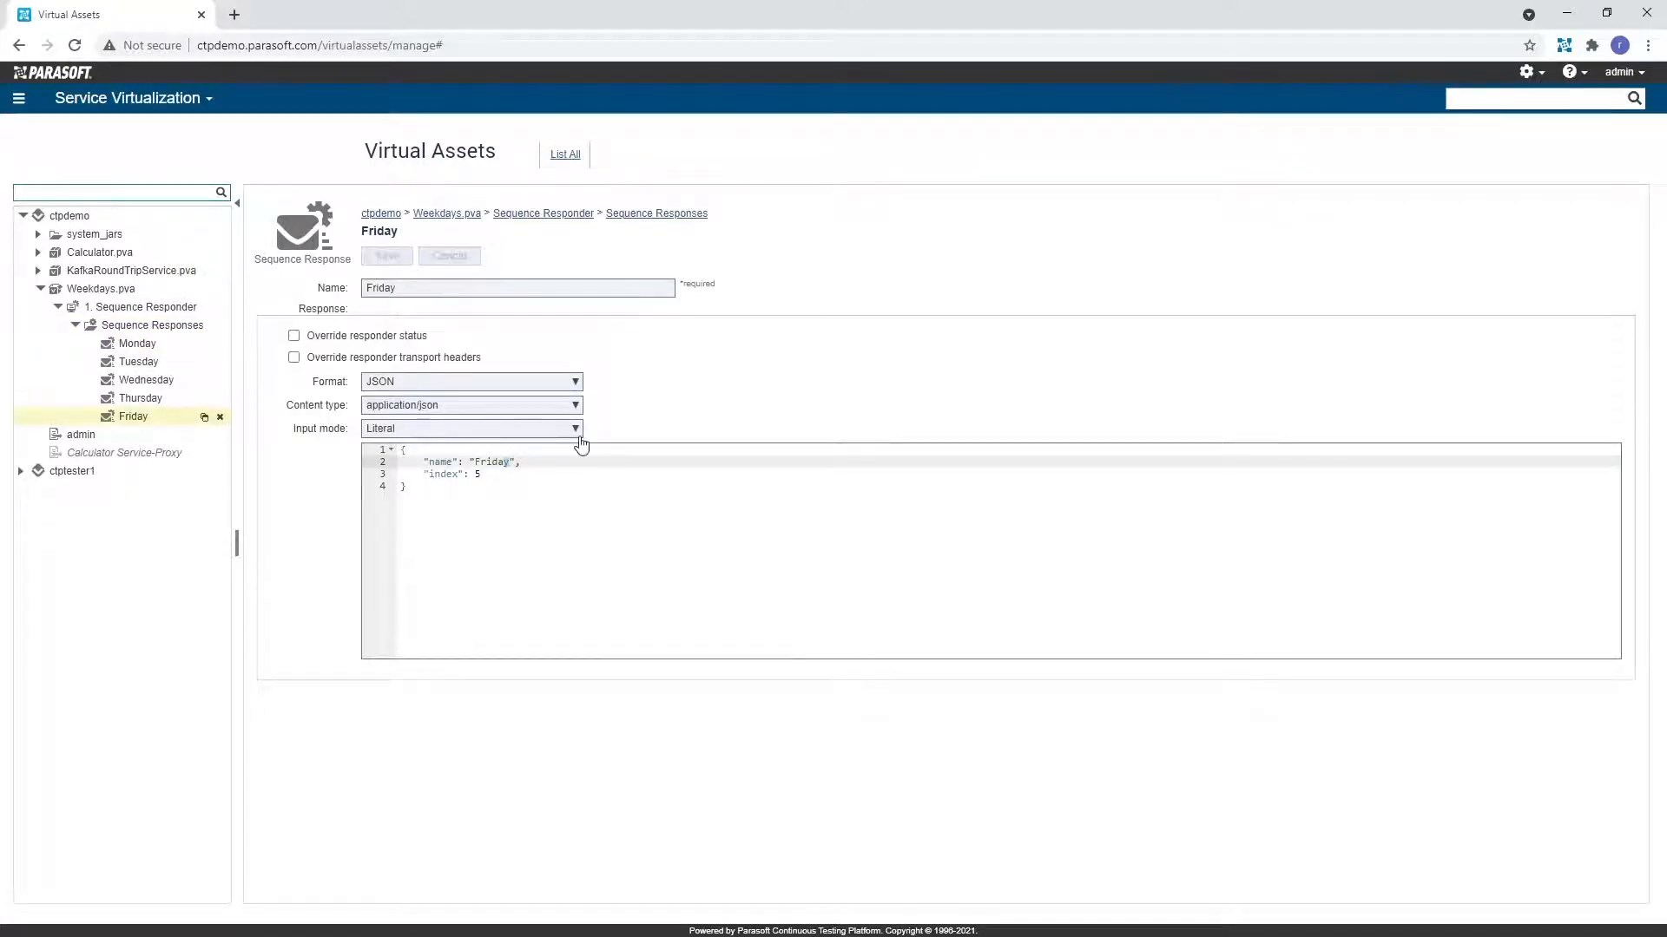
{"action": "type", "text": "Yay"}
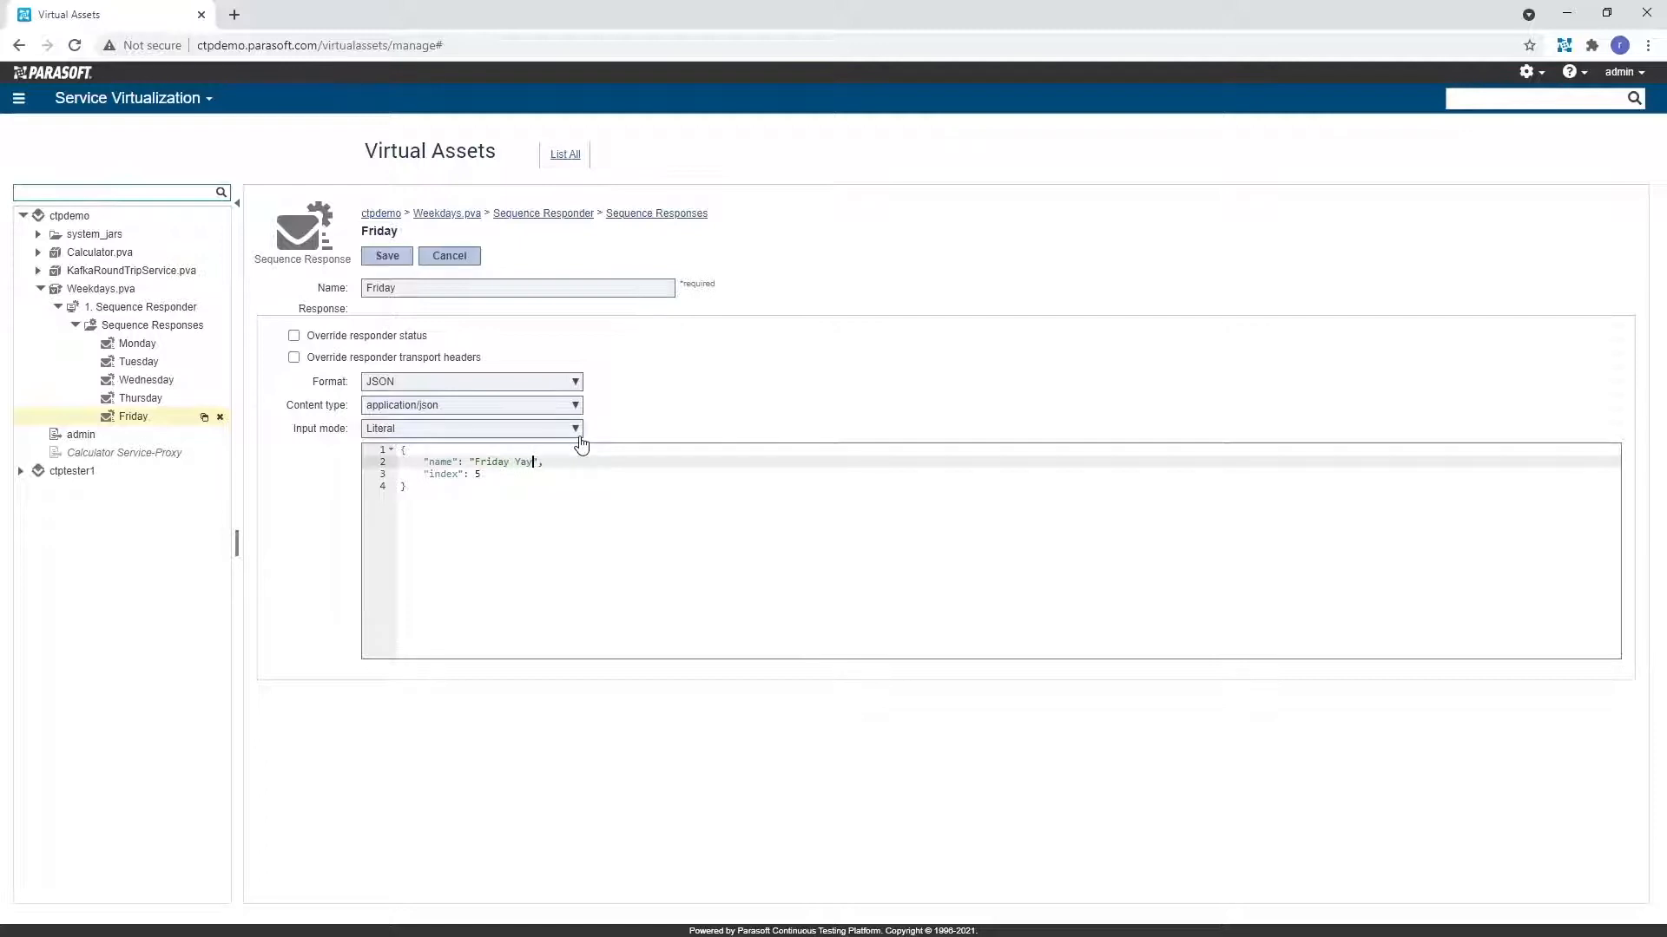
{"action": "left_click", "coordinate": [385, 256]}
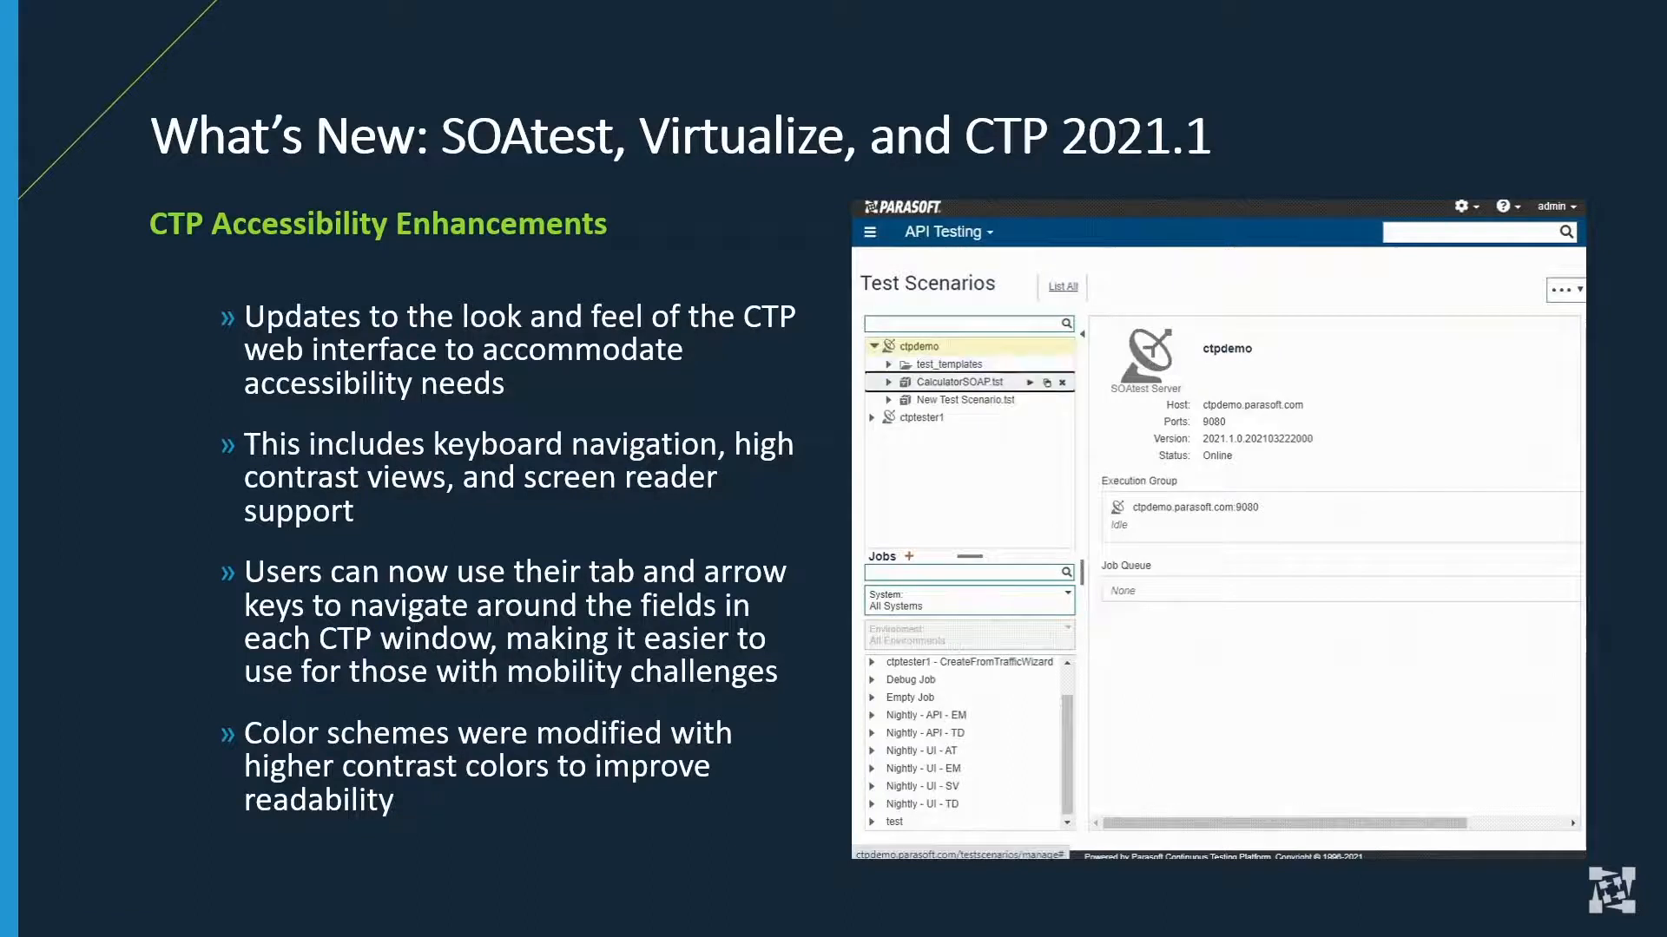
{"action": "left_click", "coordinate": [960, 382]}
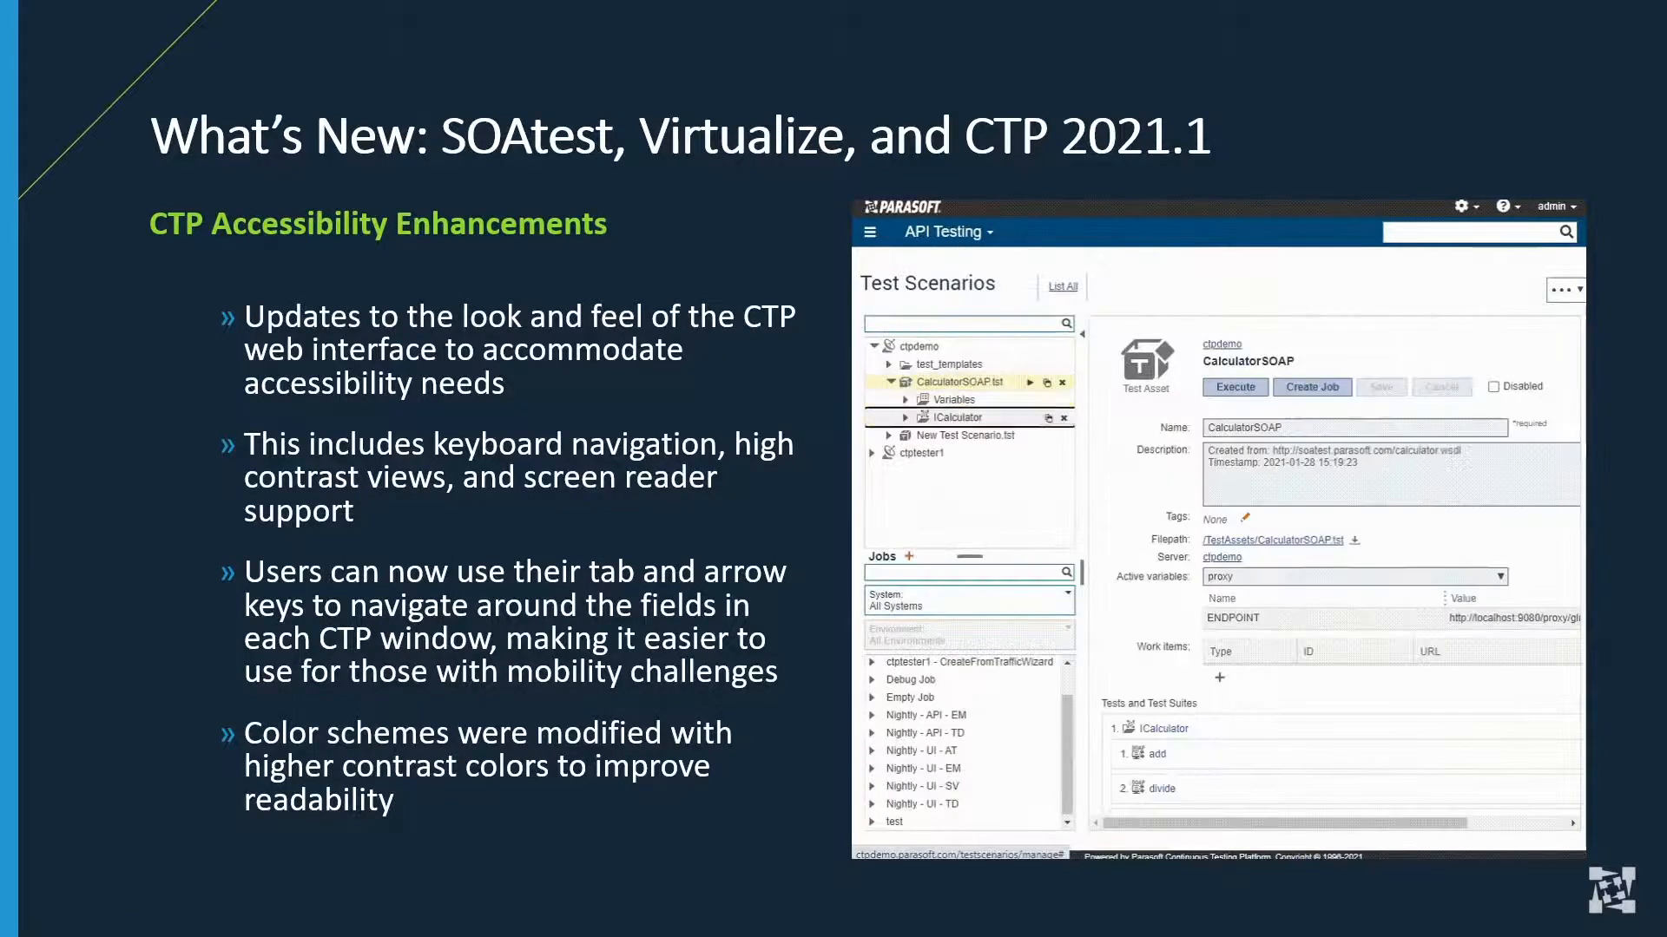
{"action": "left_click", "coordinate": [972, 435]}
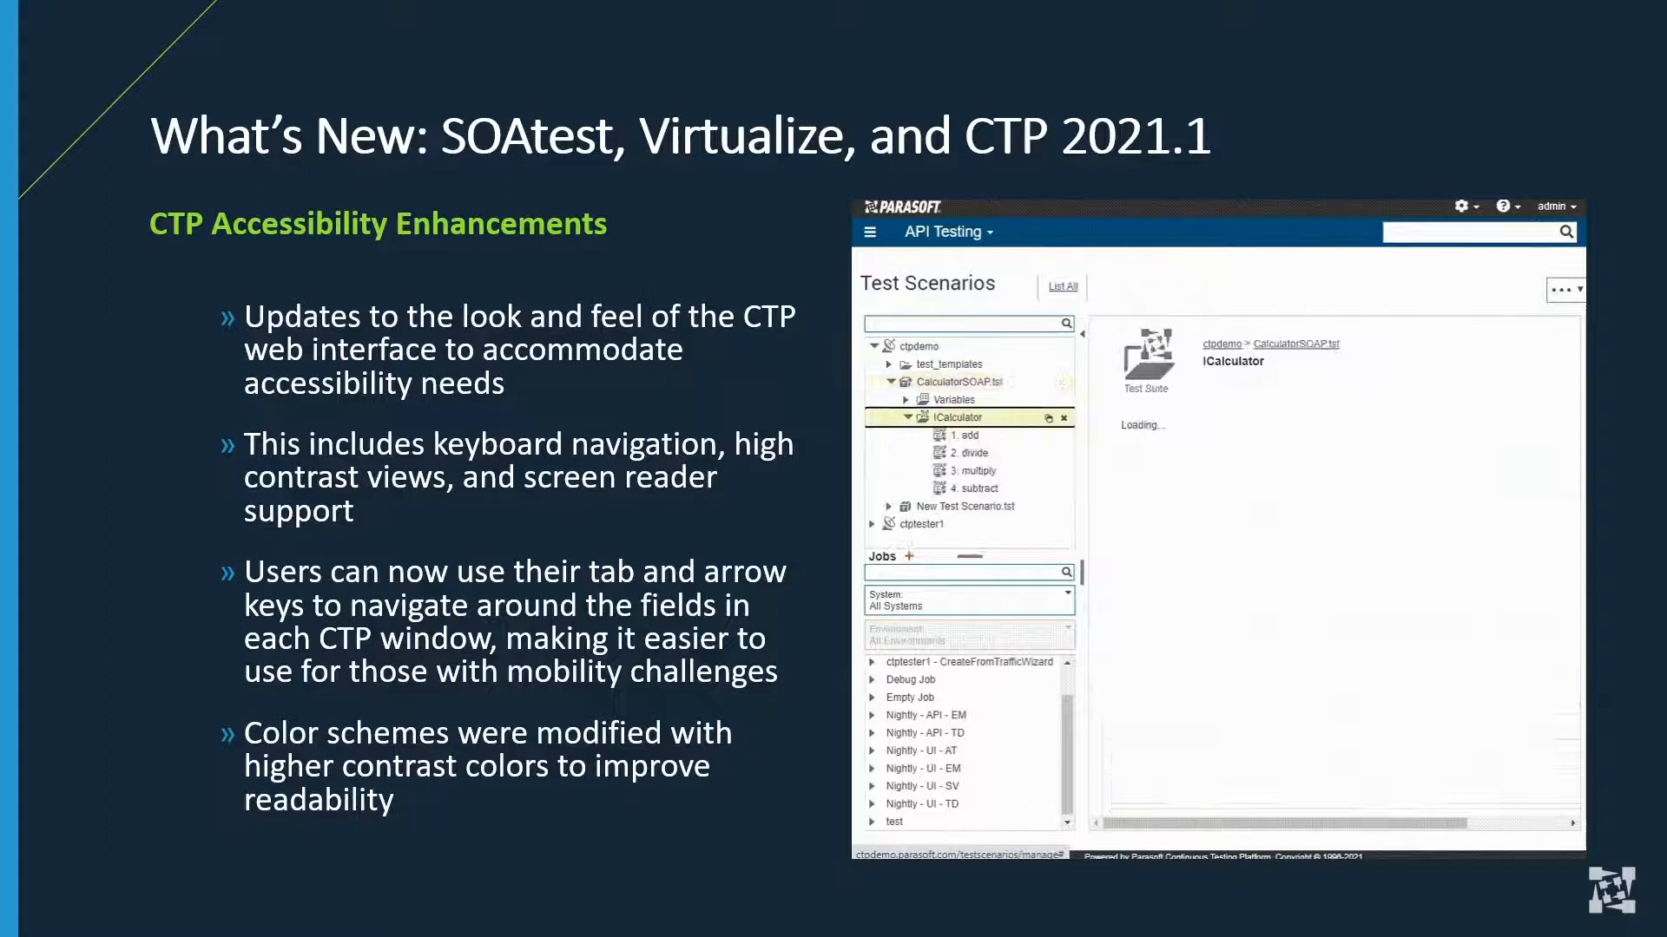
{"action": "left_click", "coordinate": [969, 436]}
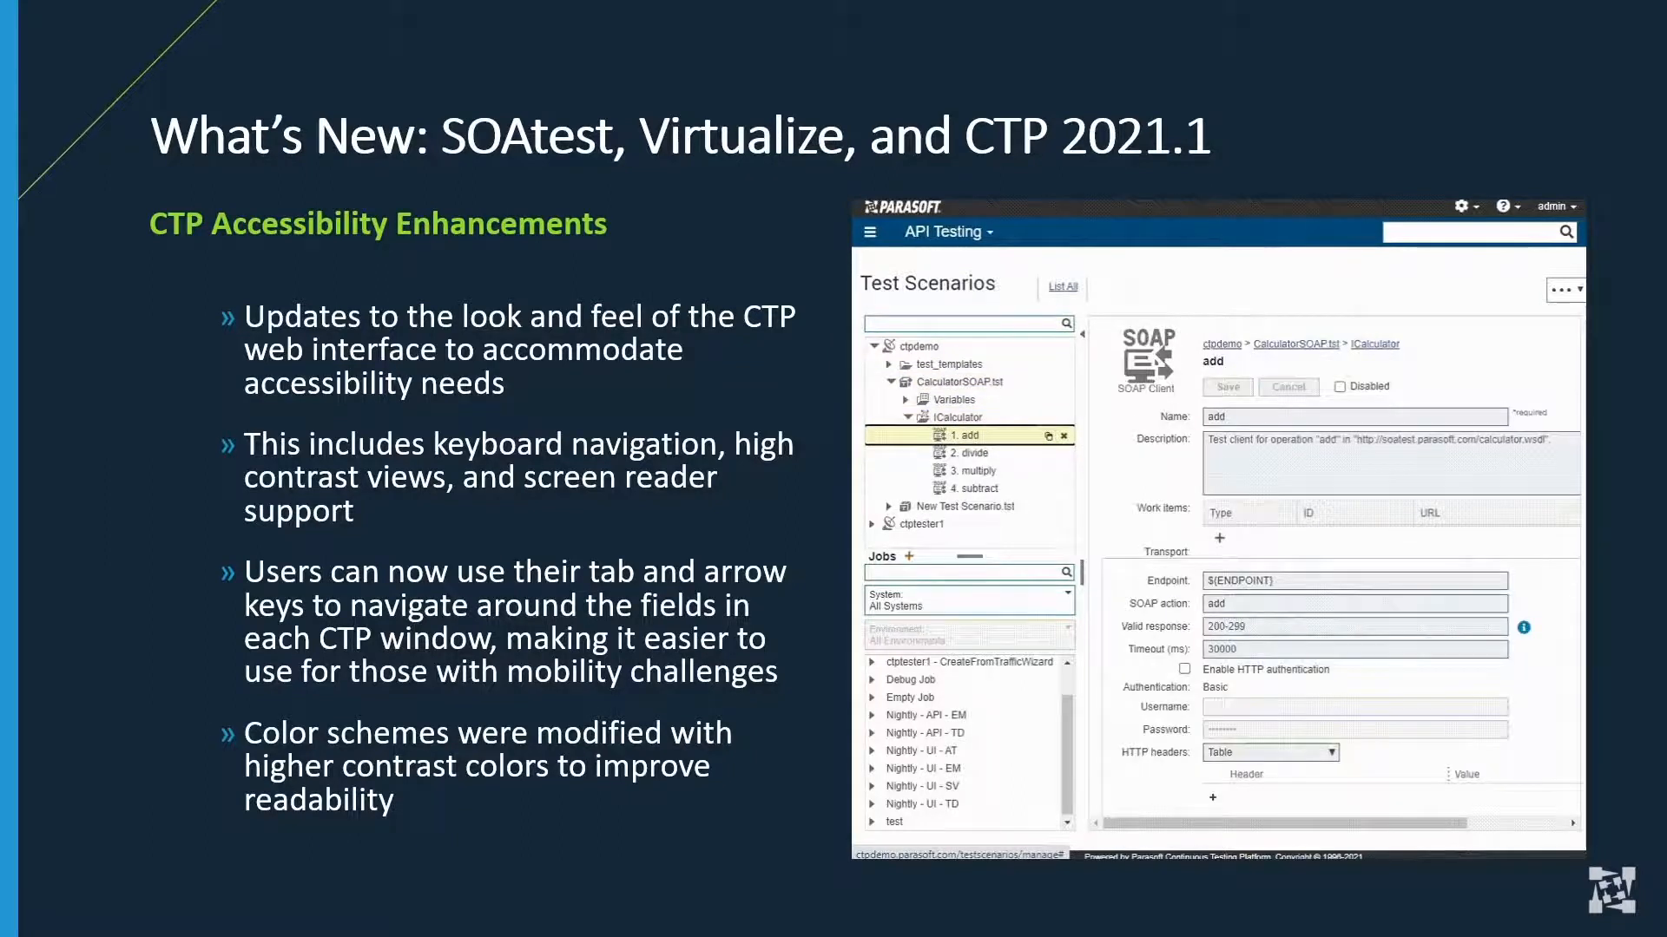
{"action": "left_click", "coordinate": [914, 345]}
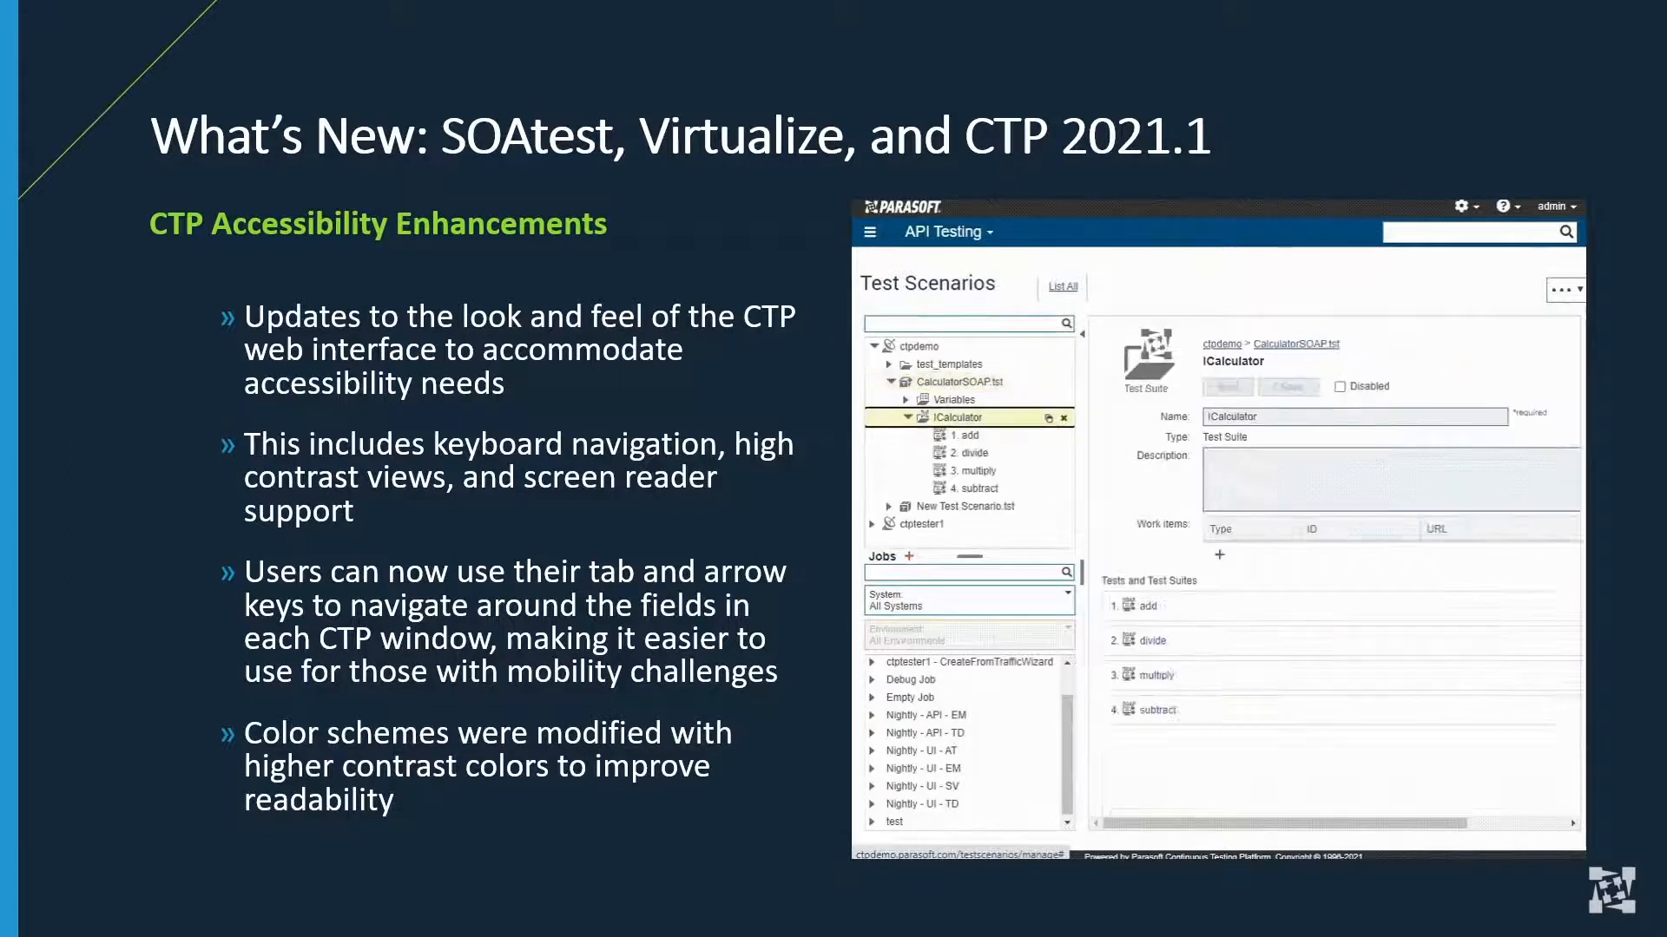
{"action": "left_click", "coordinate": [969, 435]}
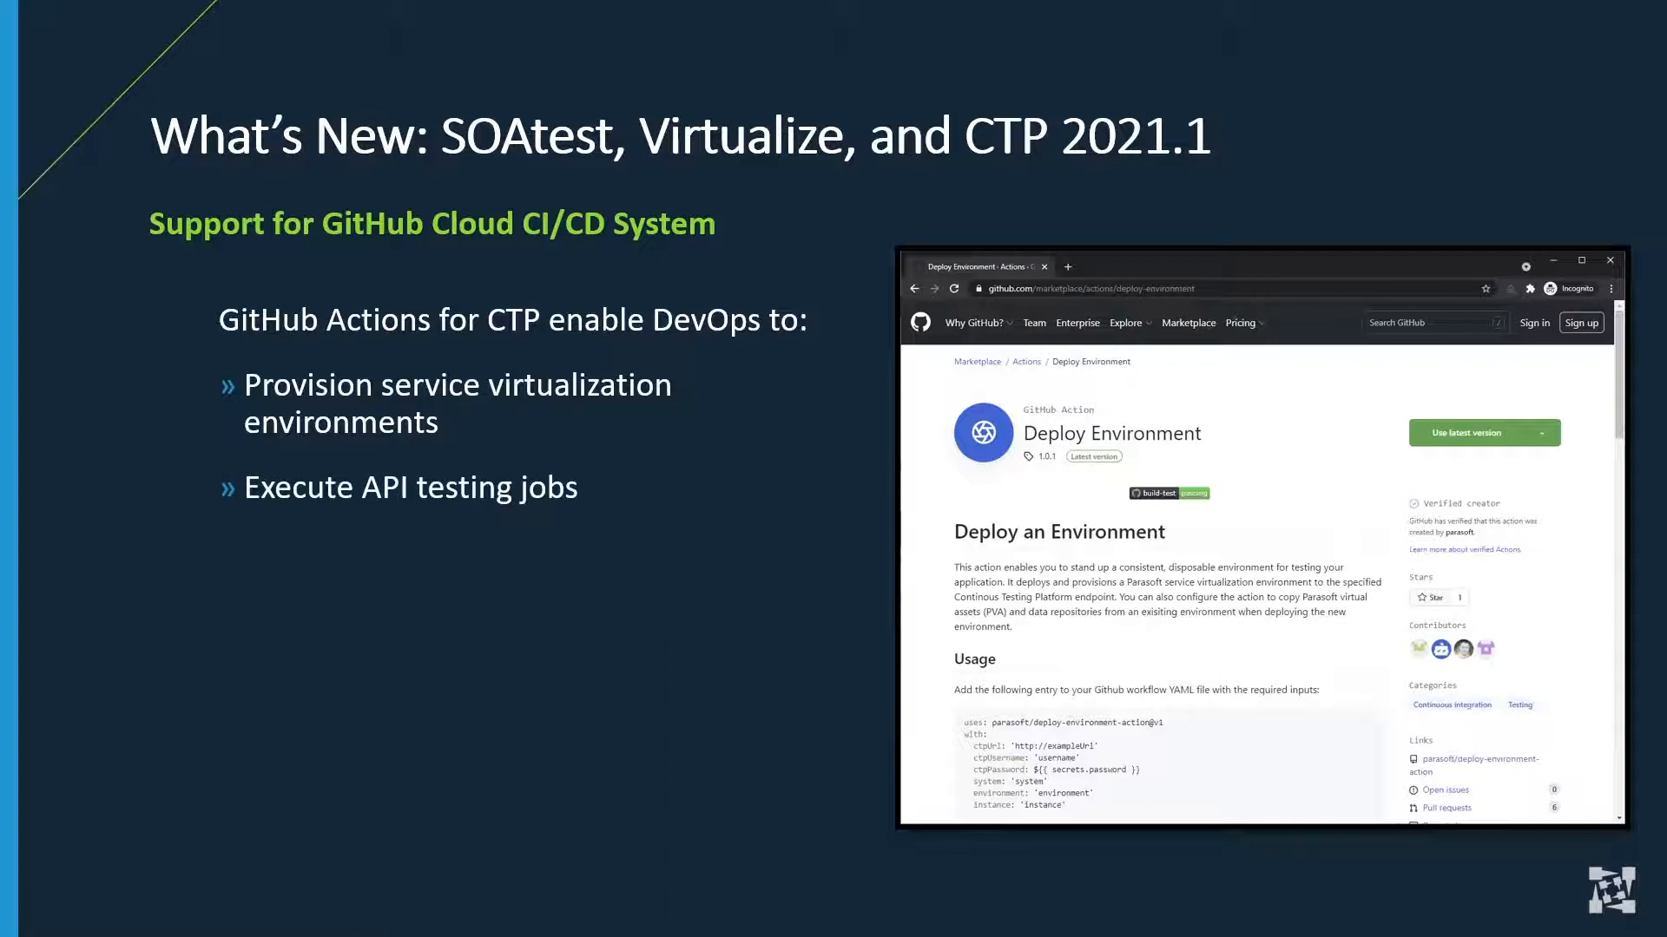
- Show the remaining GitHub Actions bullets, then continue to the TCP Token Delimited test in SOAtest
{"action": "key", "text": "right"}
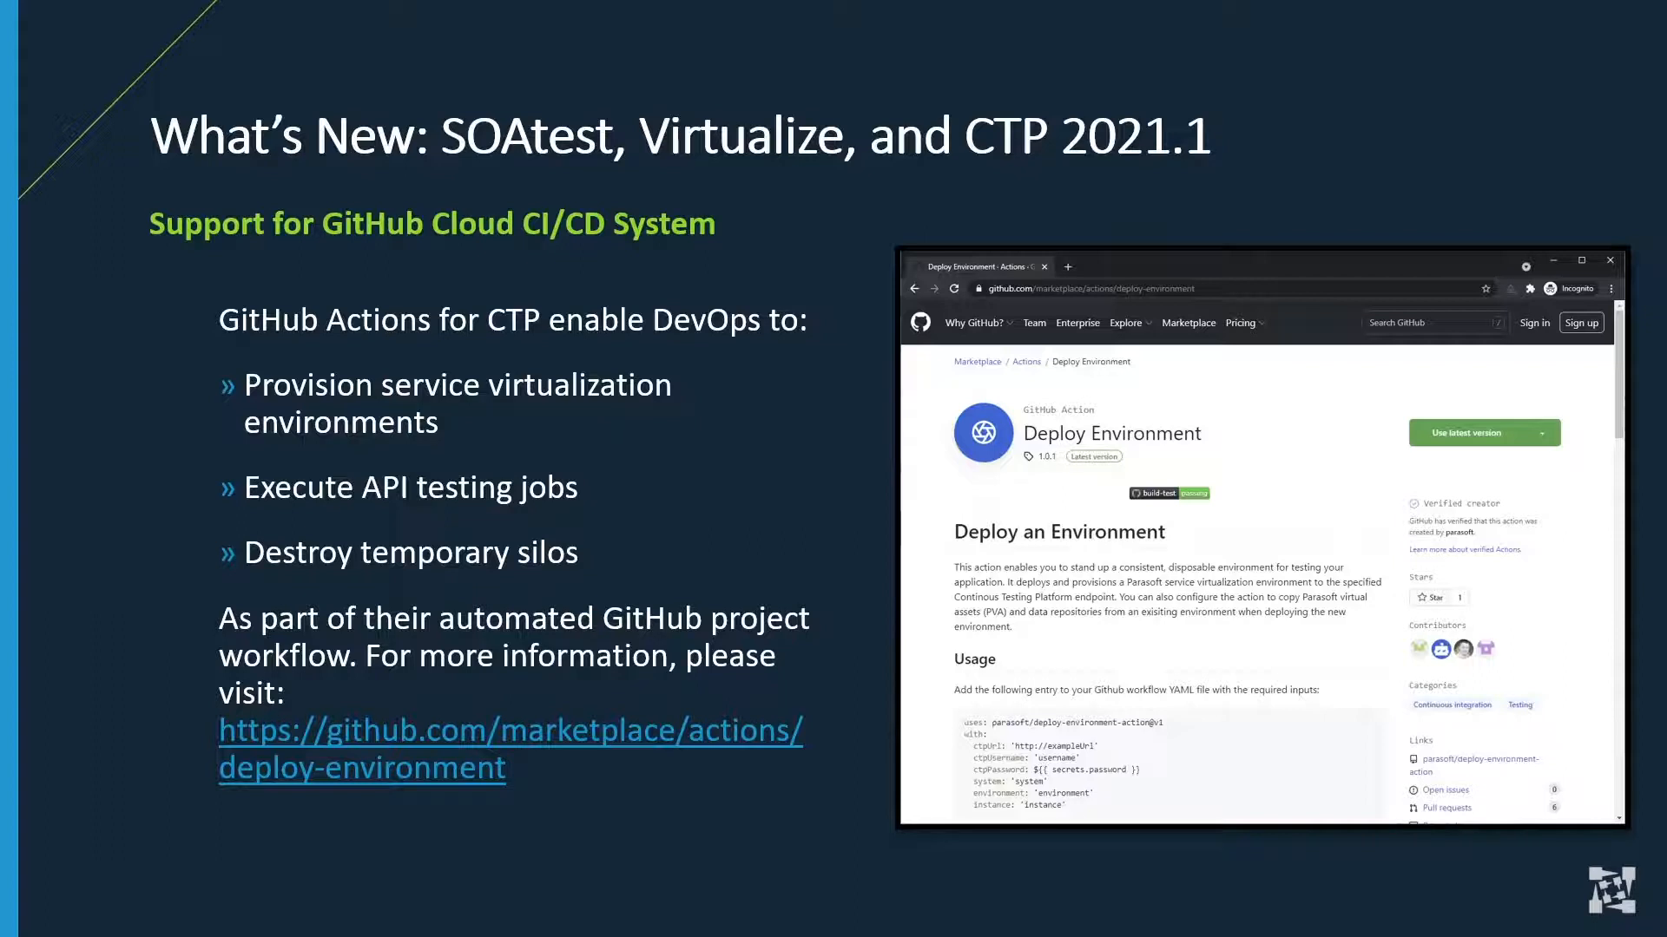
{"action": "key", "text": "Right"}
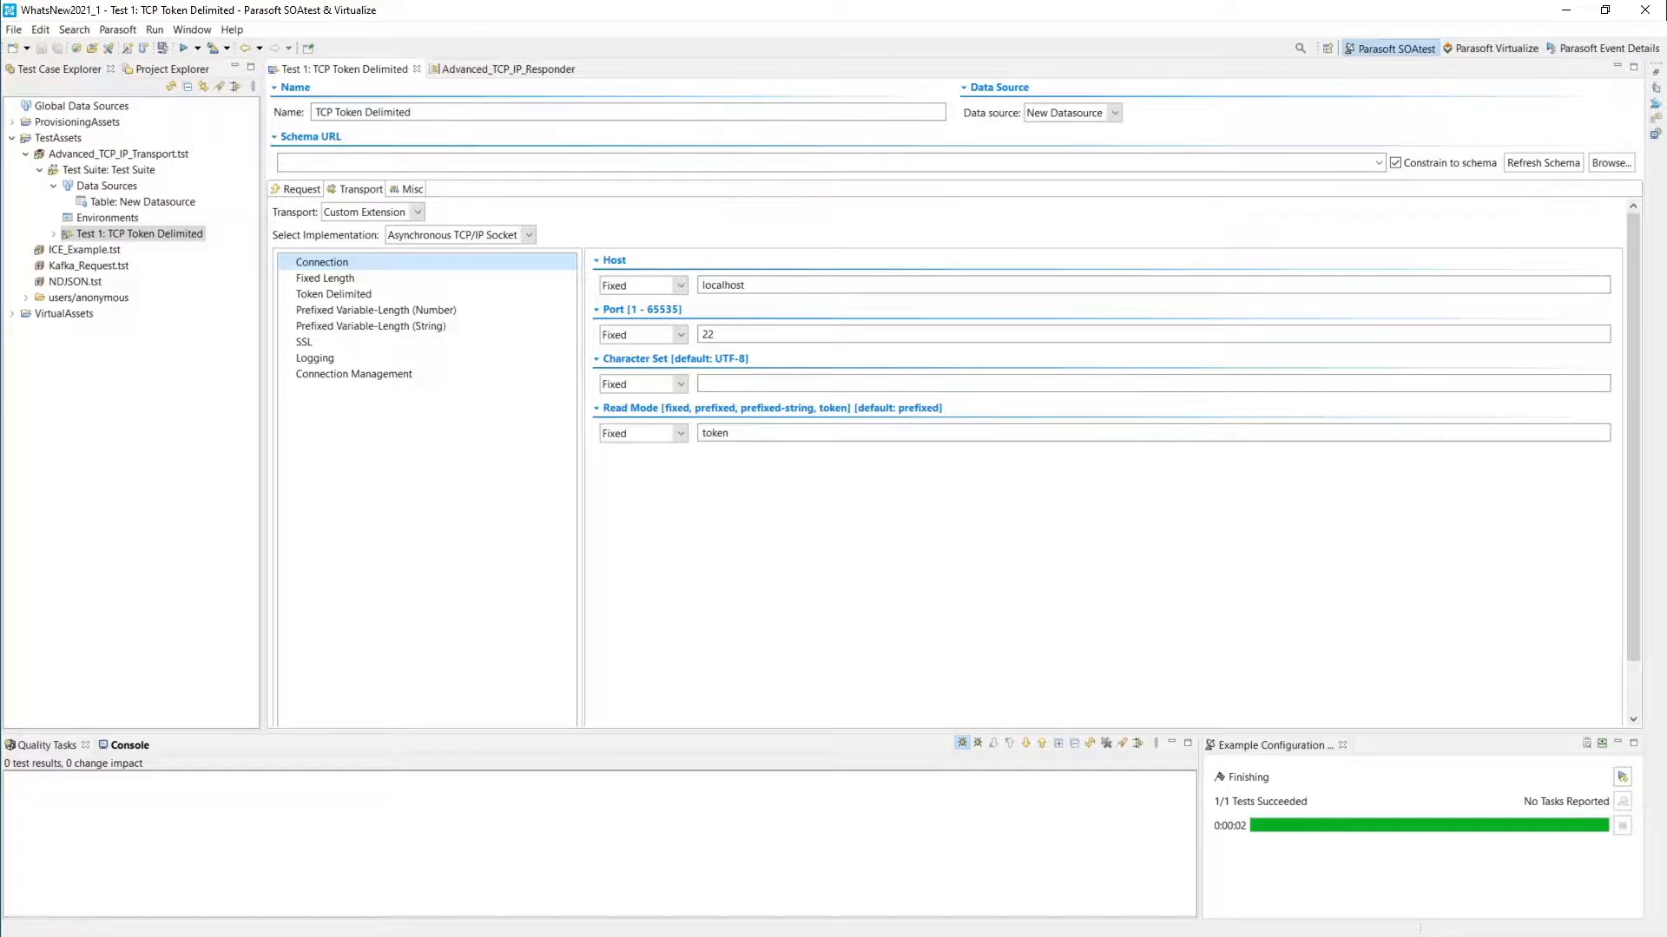
- Review the Fixed Length, Token Delimited and number- and string-prefixed variable-length TCP transport settings
{"action": "left_click", "coordinate": [325, 278]}
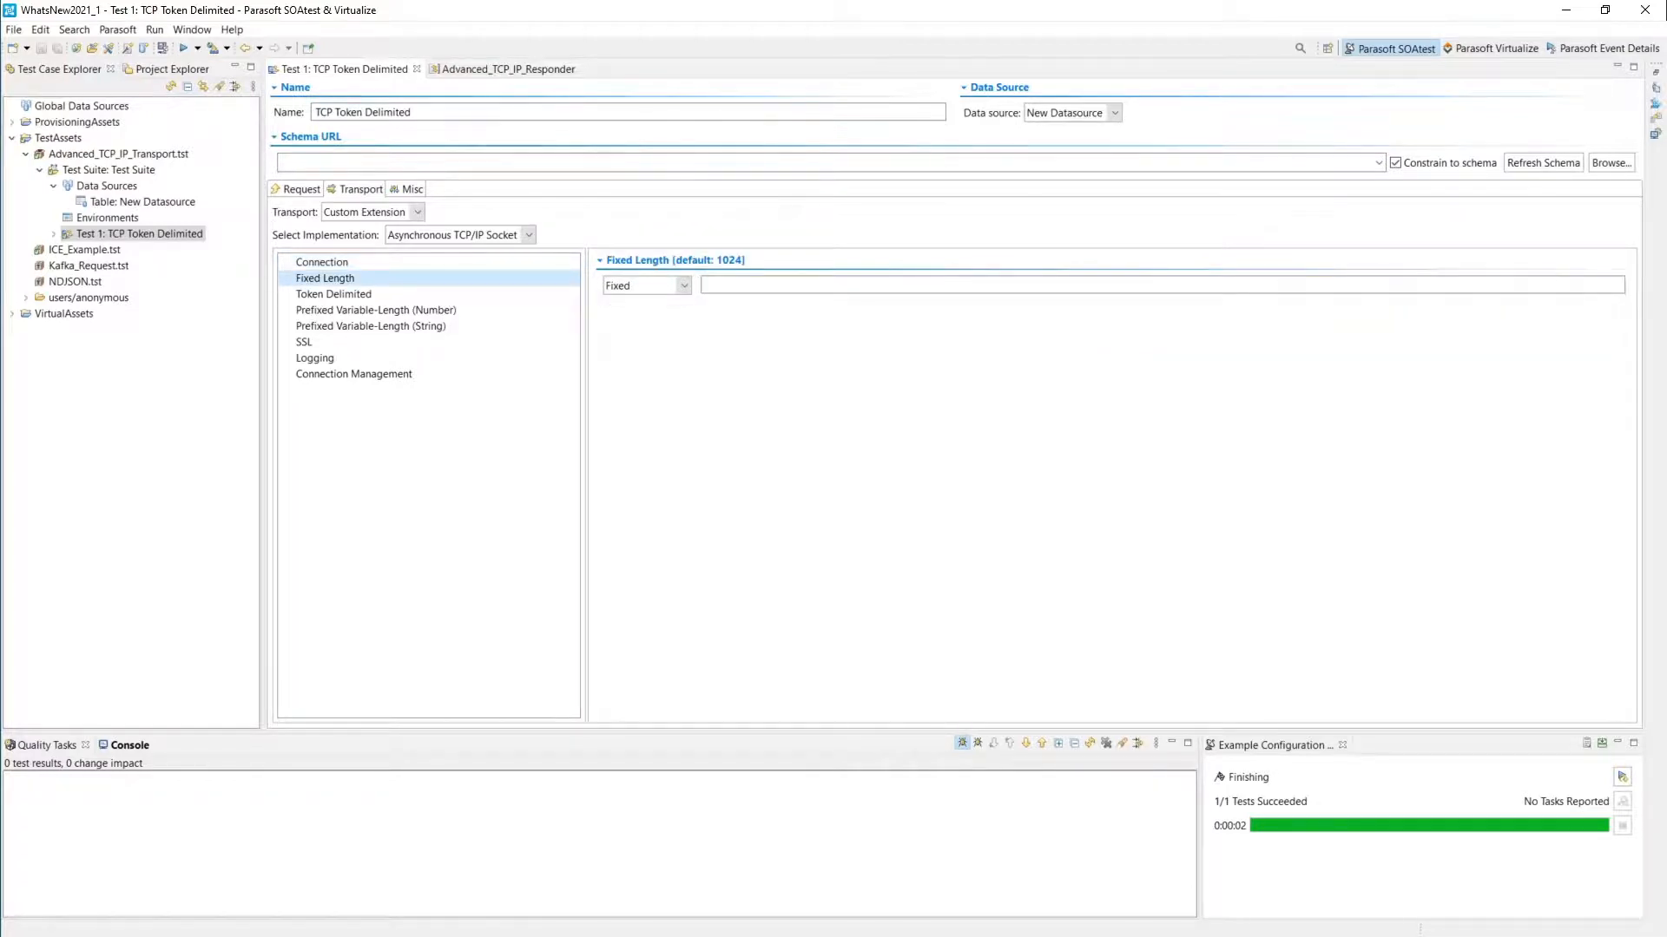
{"action": "left_click", "coordinate": [333, 293]}
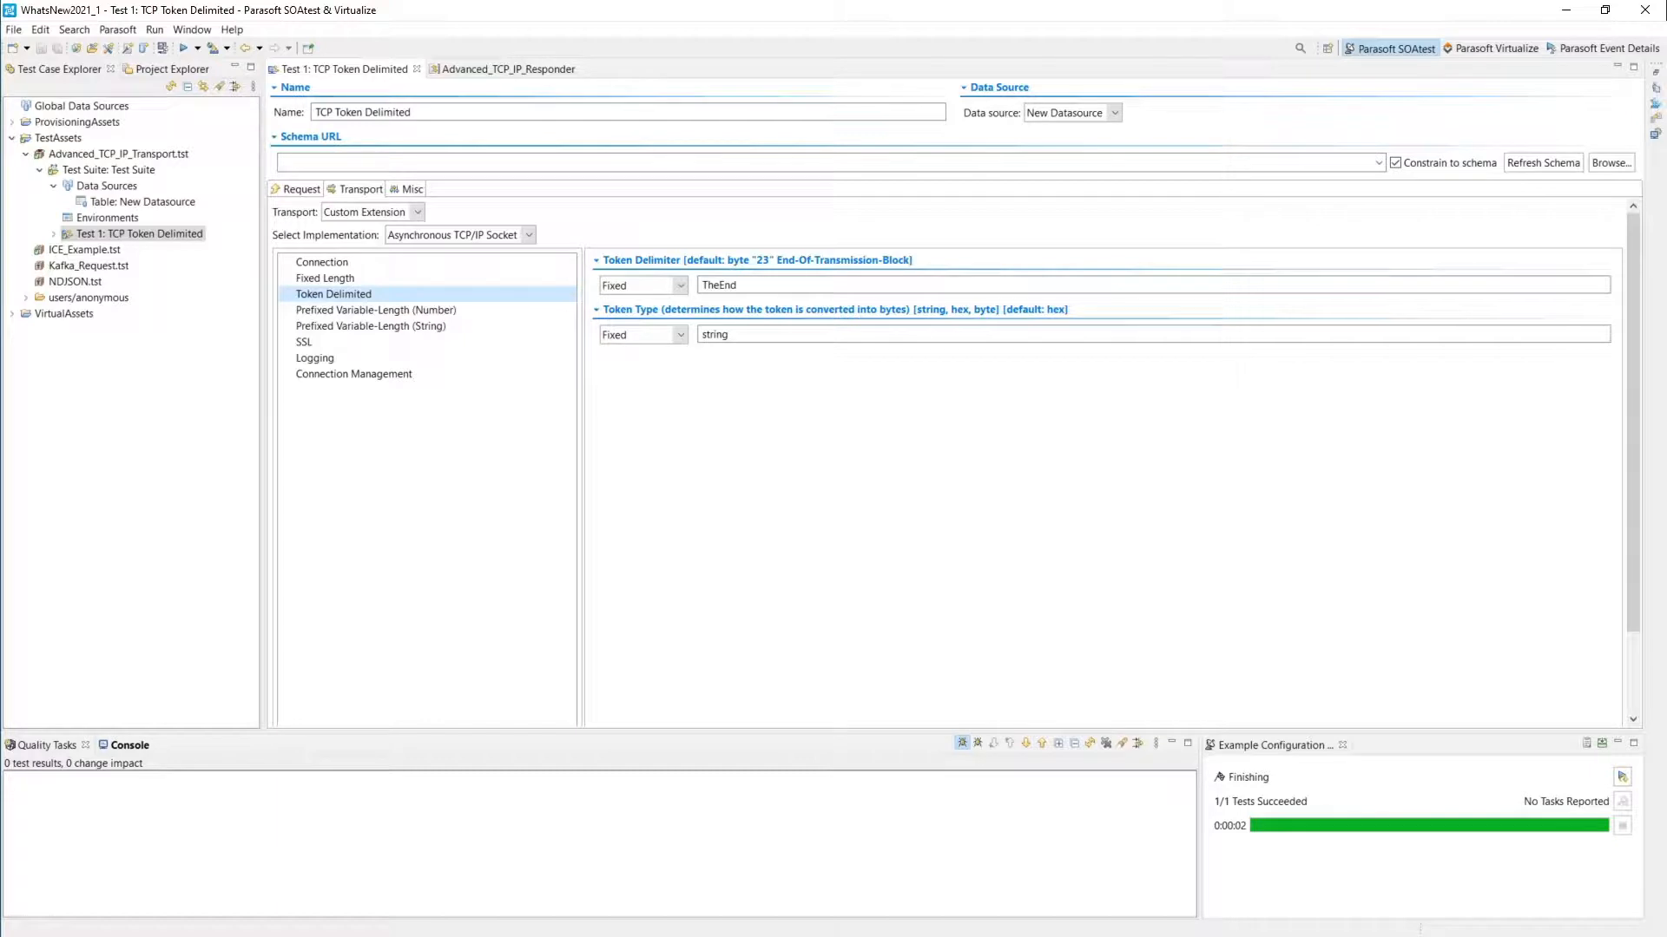
{"action": "left_click", "coordinate": [375, 309]}
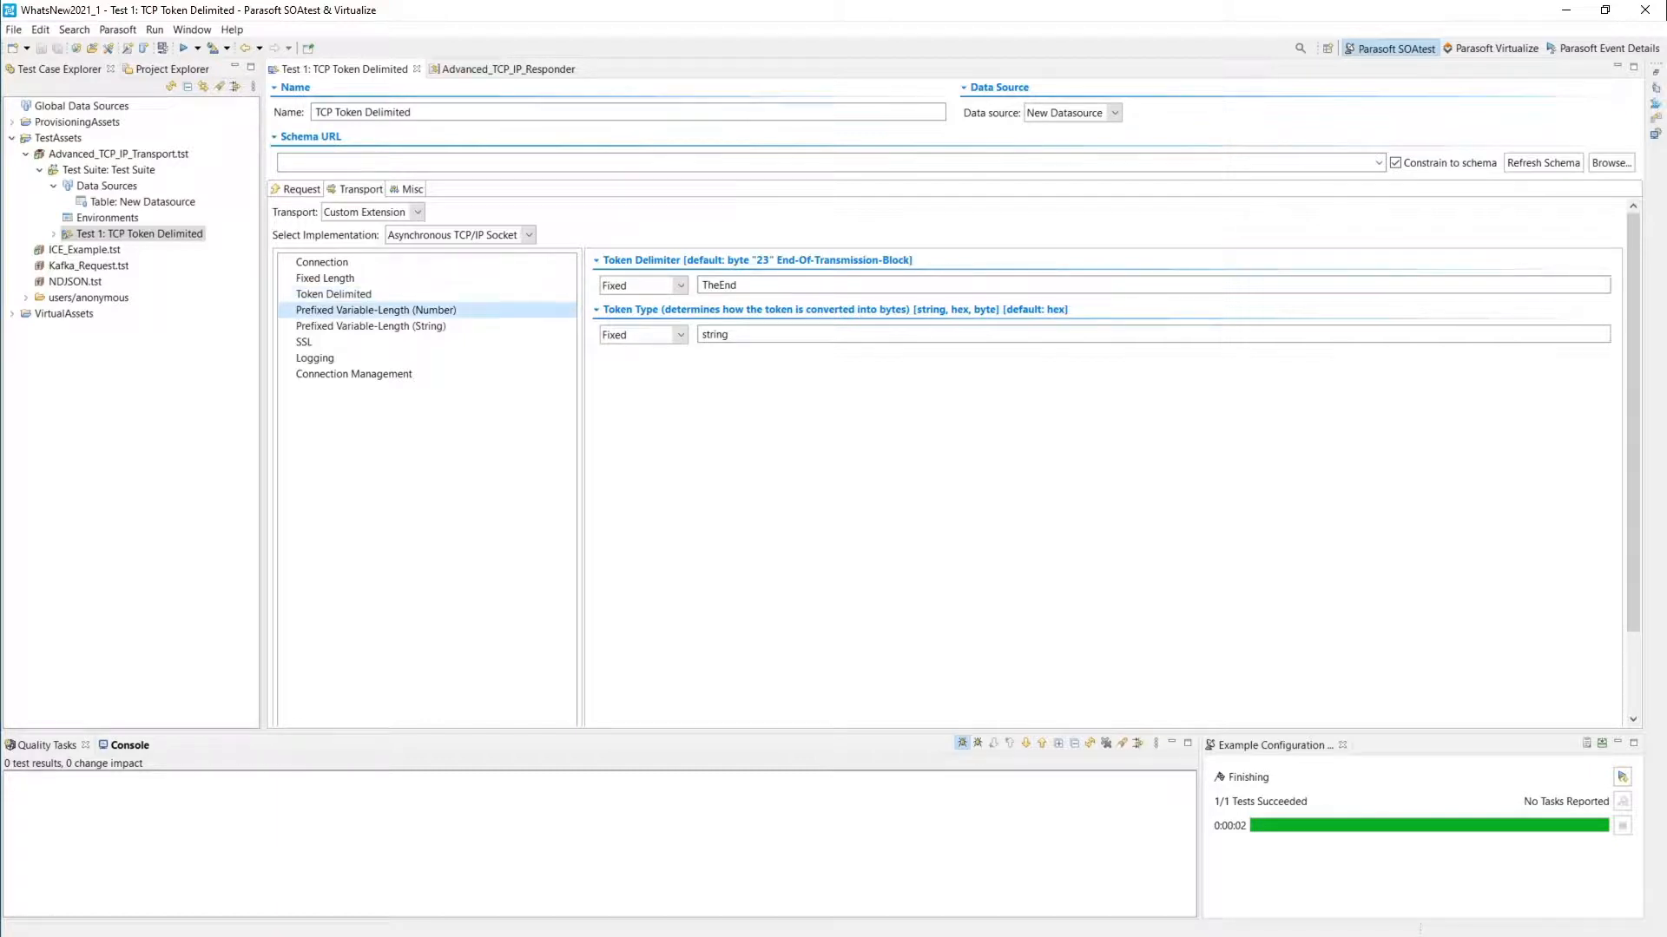
{"action": "left_click", "coordinate": [375, 309]}
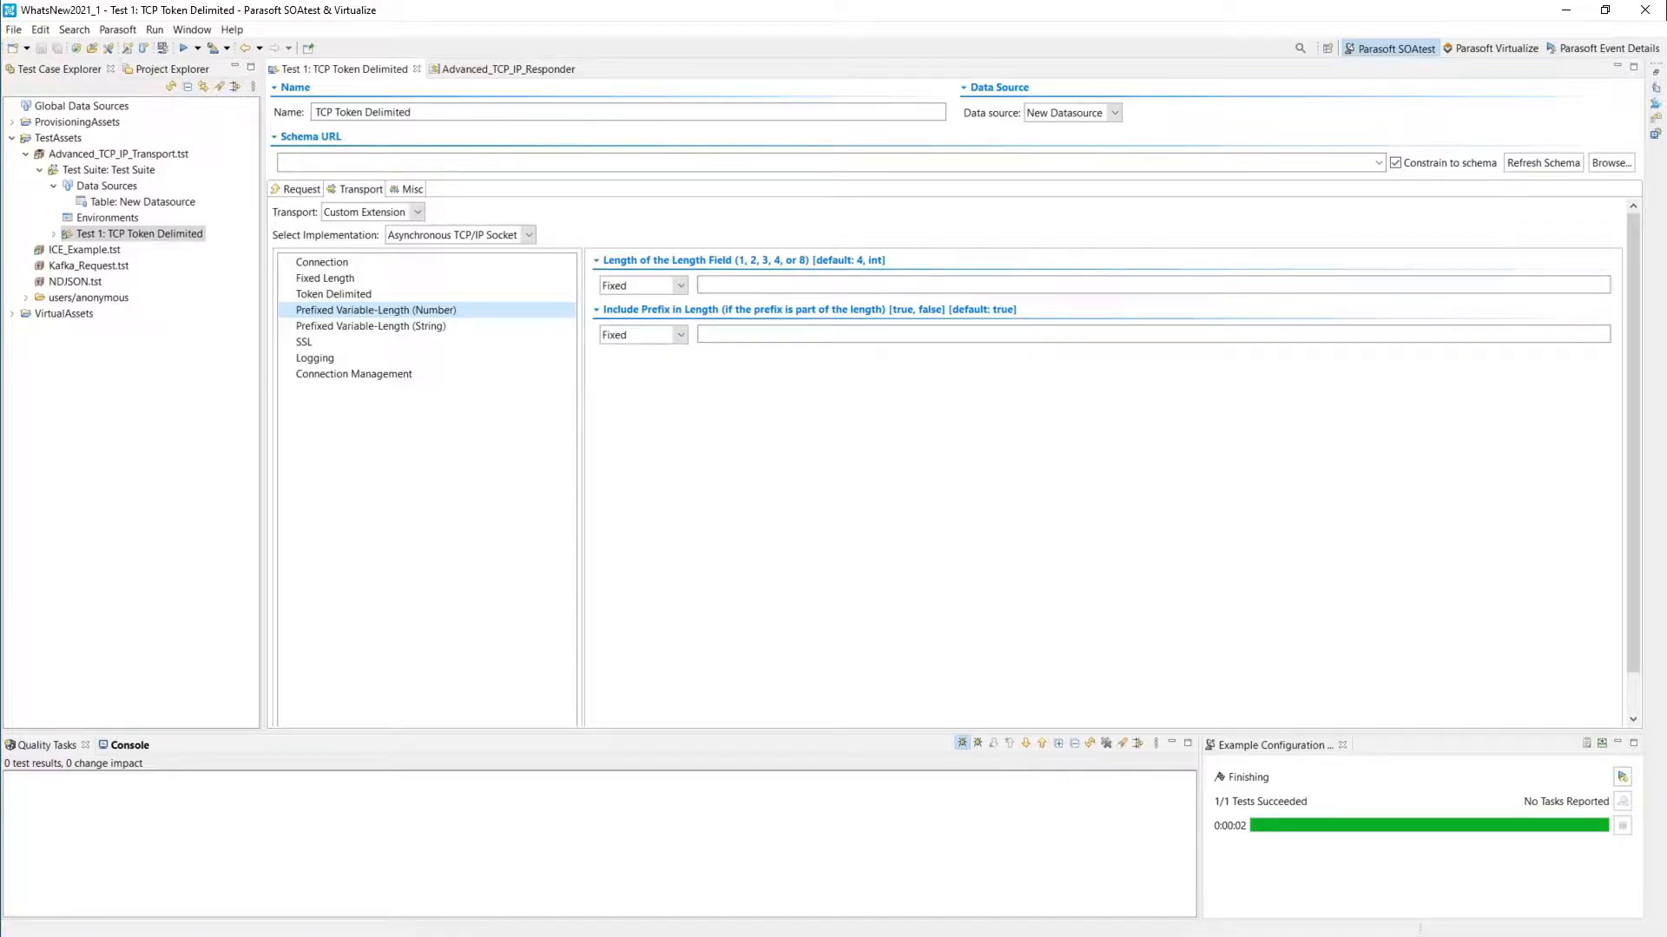
{"action": "left_click", "coordinate": [370, 326]}
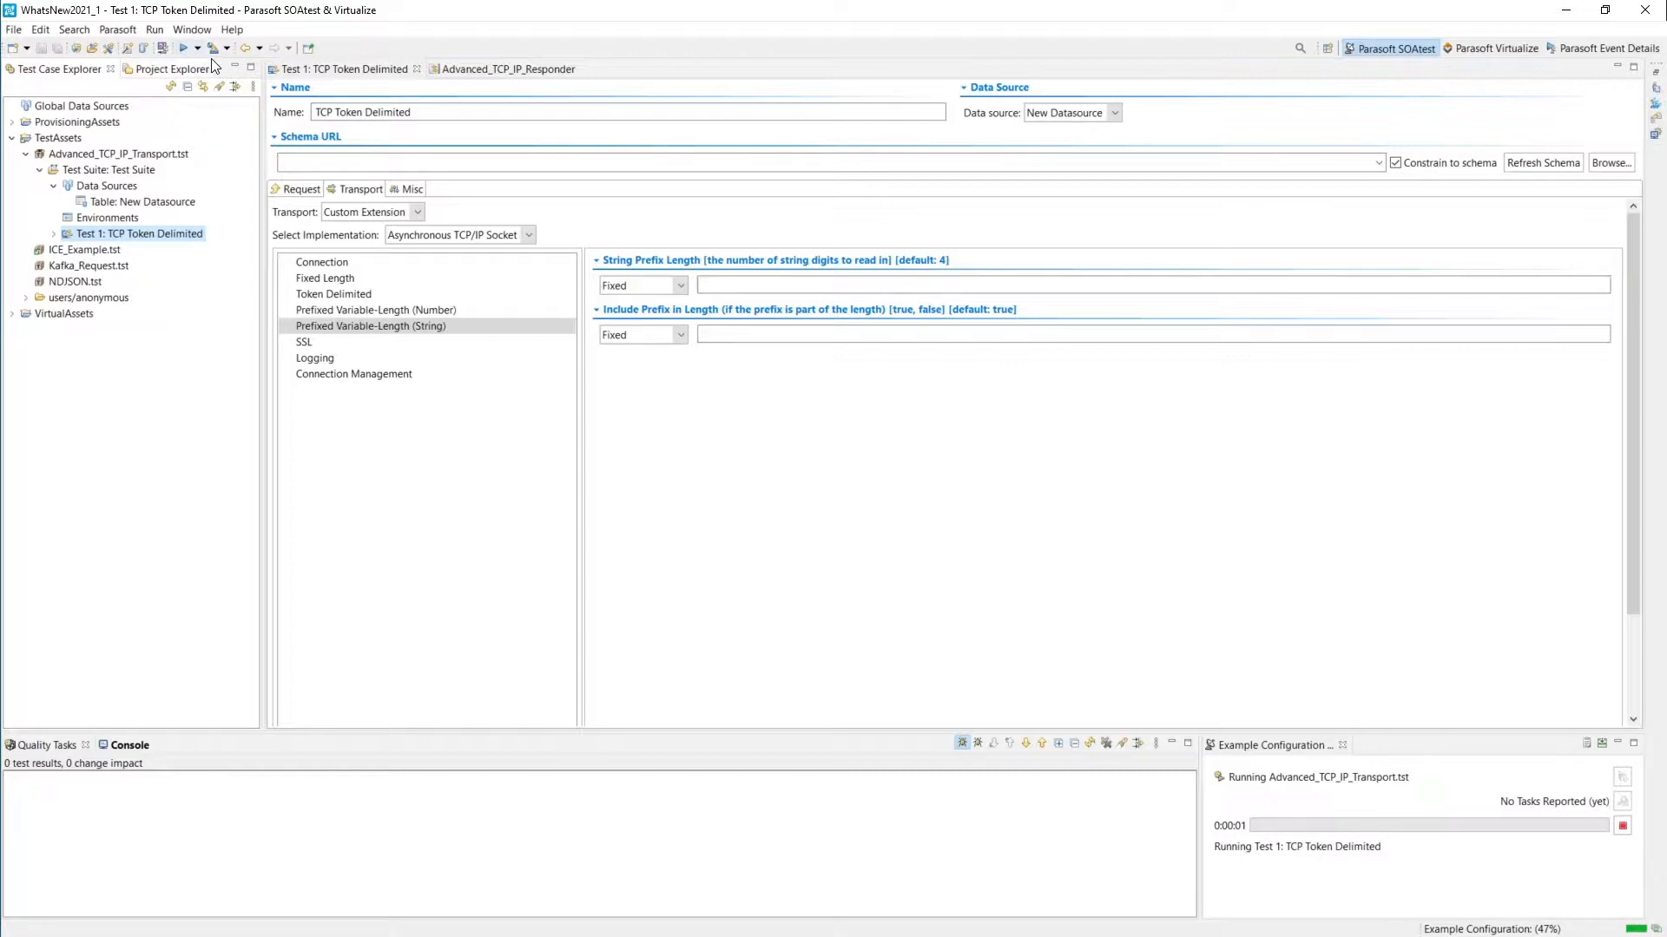
- Bring up the Advanced_TCP_IP_Responder virtual asset's custom transport settings
{"action": "left_click", "coordinate": [505, 68]}
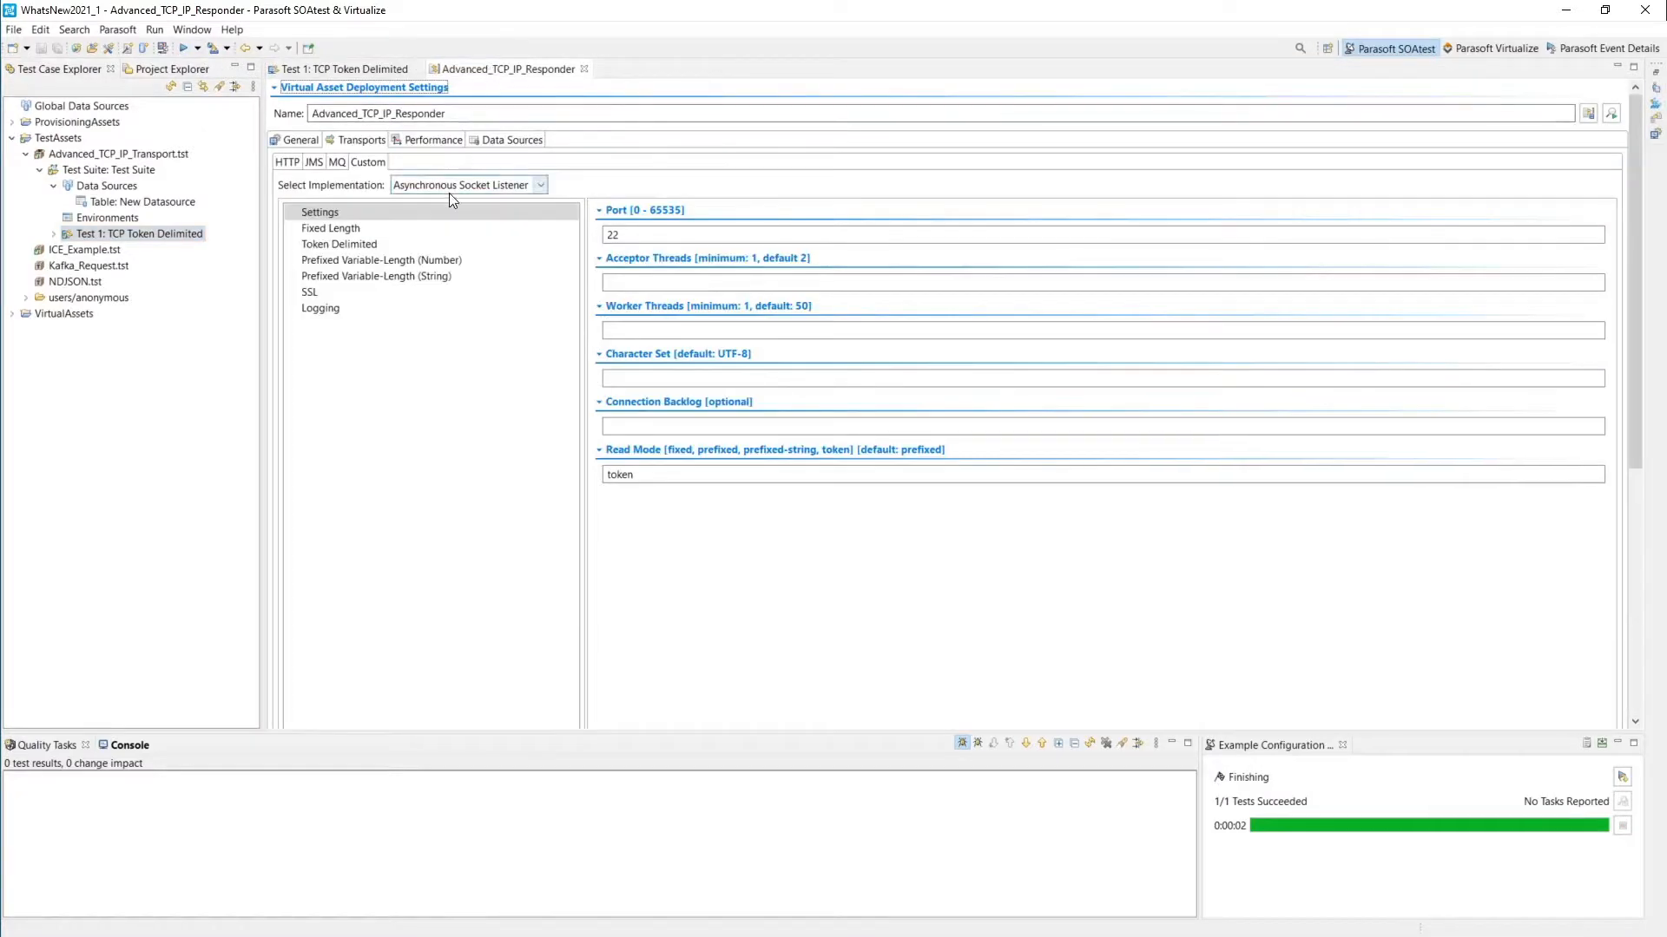
- Show the literal ICE 4.8 SecurityDefinition responder from ICEFIX.pva with its raw FIX message
{"action": "left_click", "coordinate": [320, 211]}
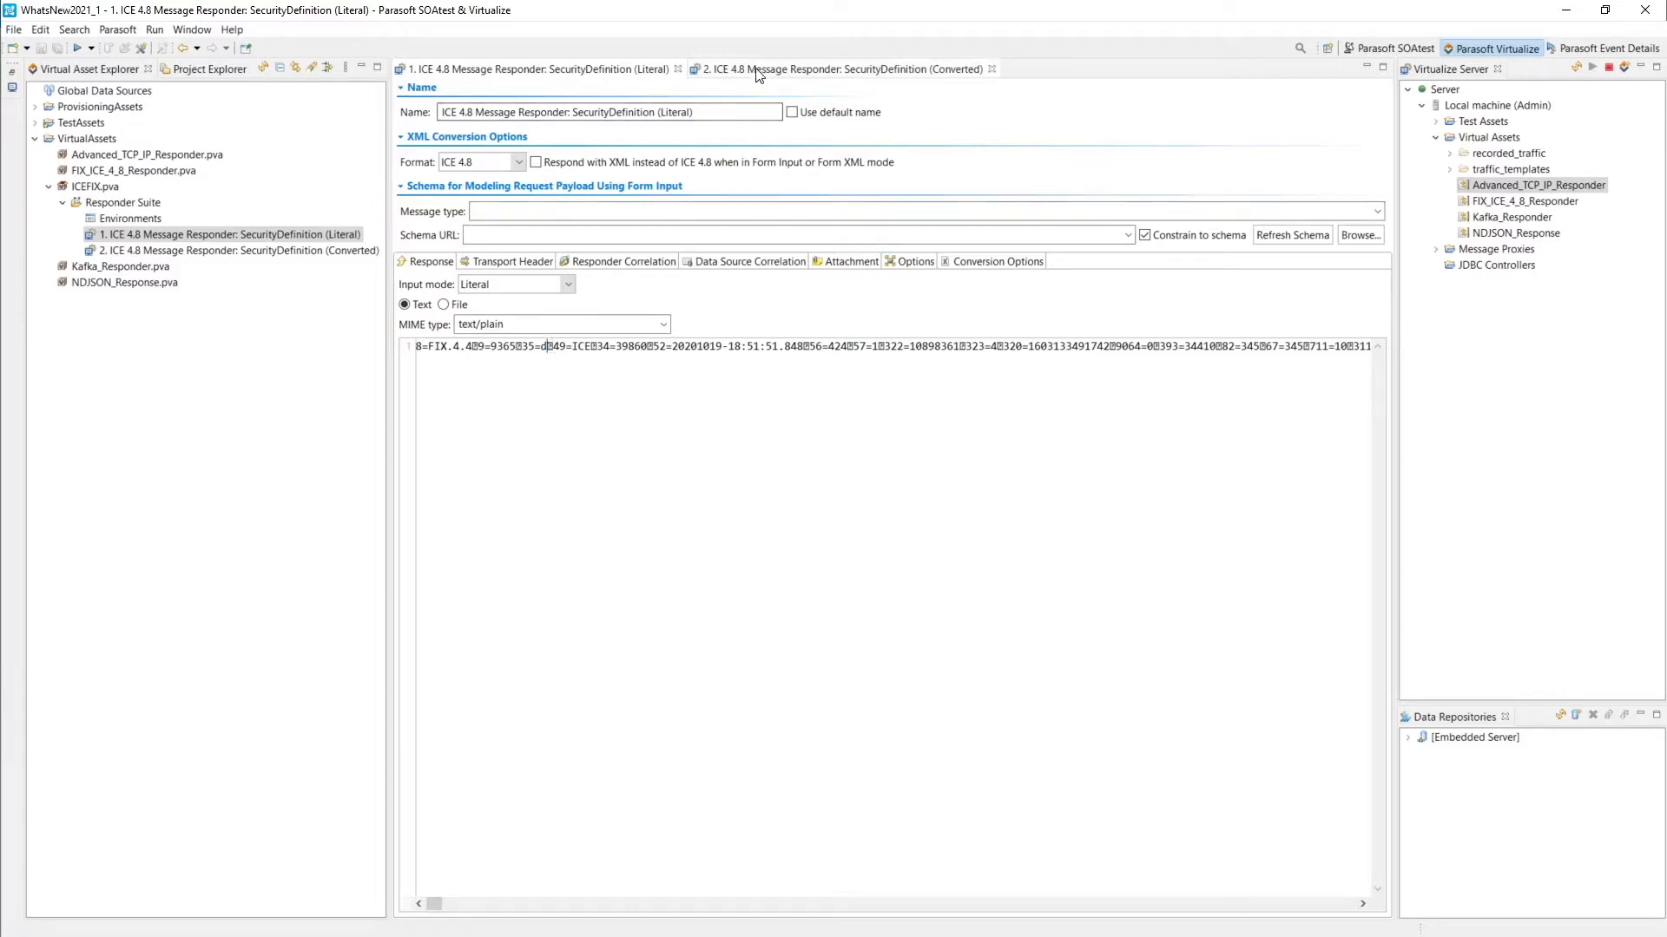
- Show the converted ICE 4.8 SecurityDefinition responder with its header, body and trailer form tree
{"action": "left_click", "coordinate": [839, 68]}
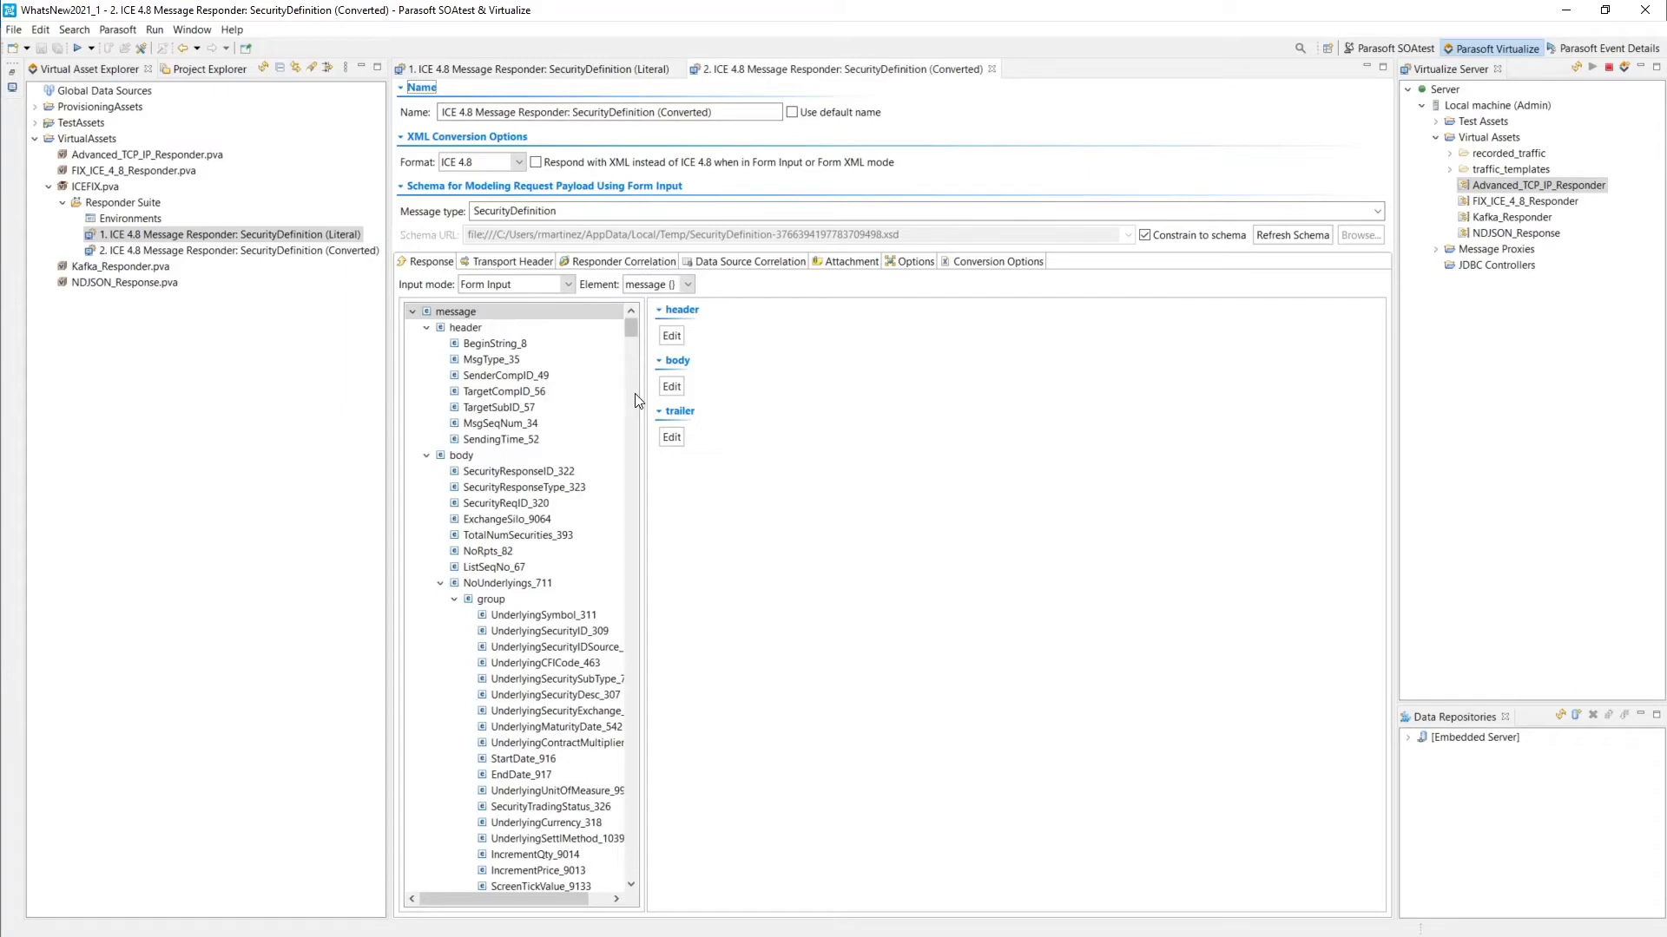
{"action": "mouse_move", "coordinate": [638, 398]}
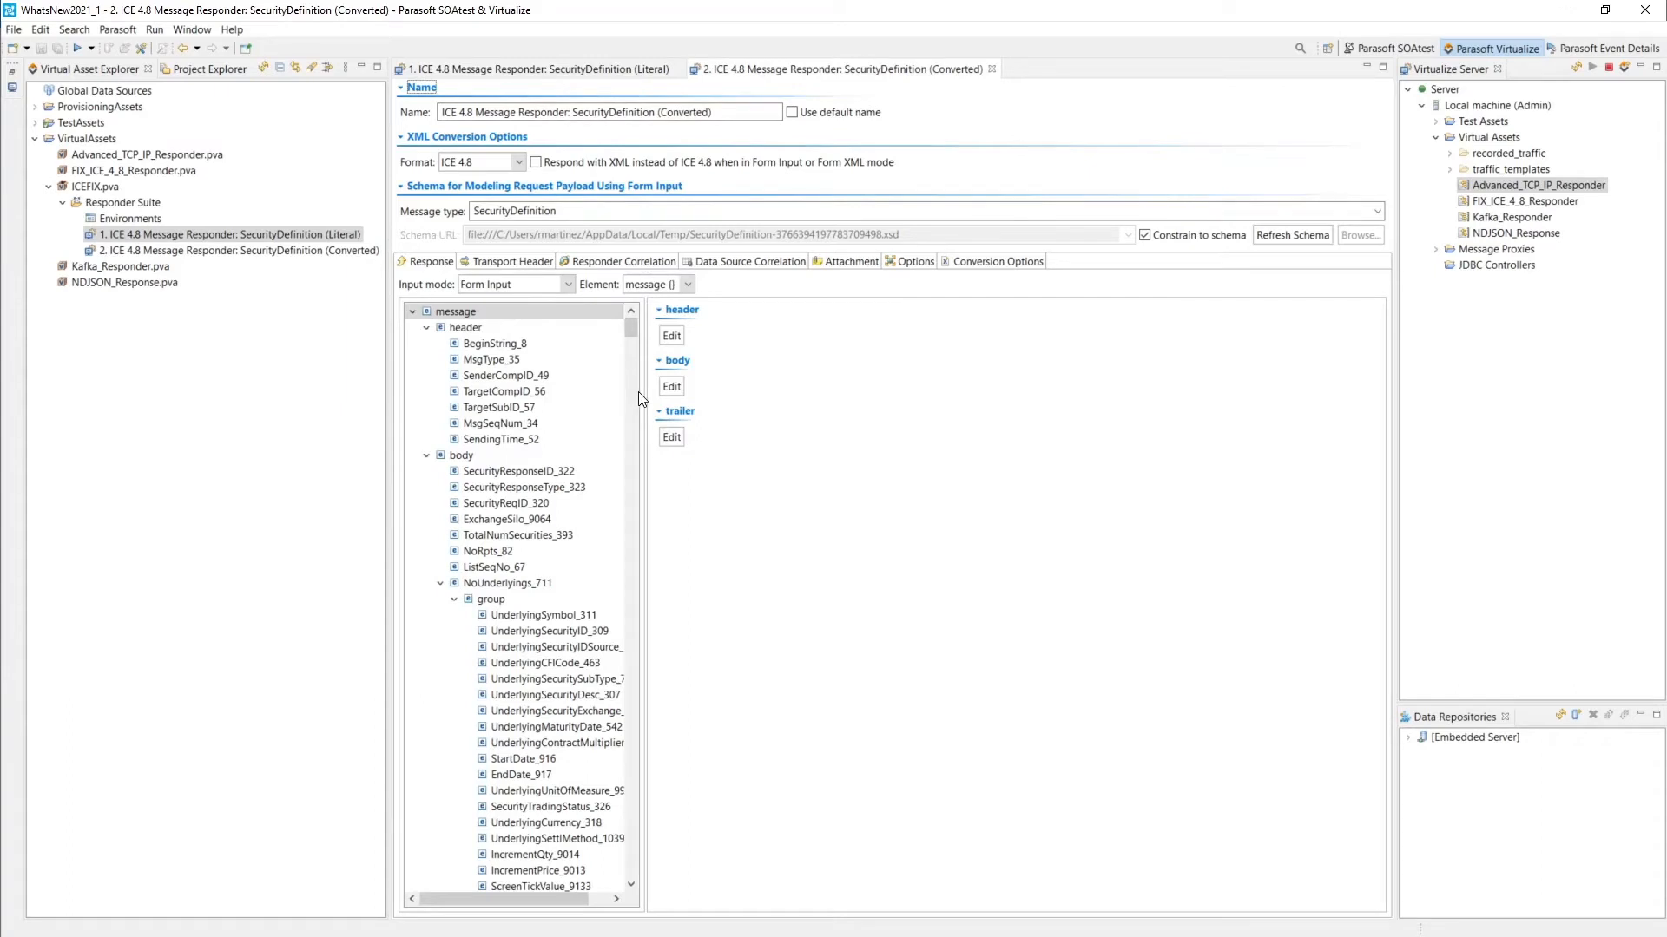